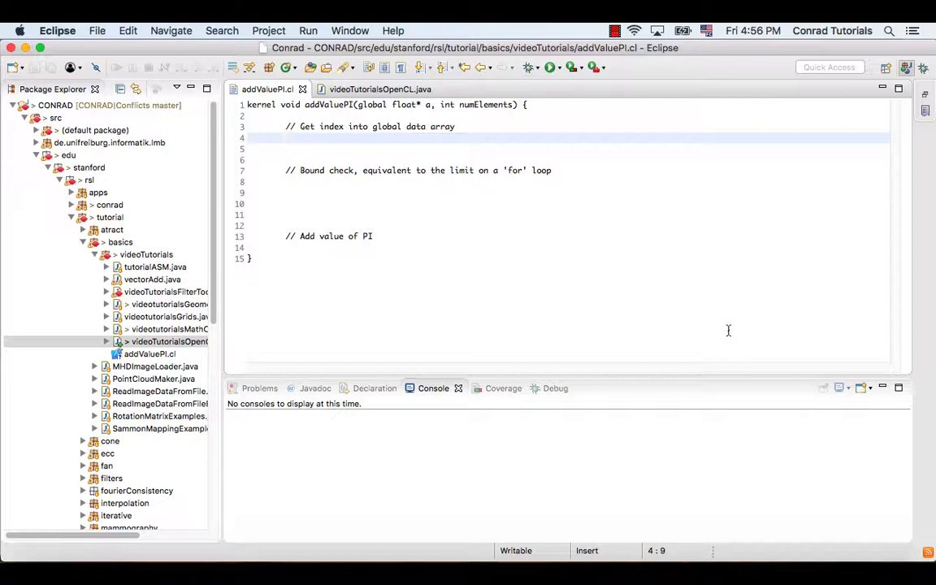
Step: Type 'int iGID = get_global_id(0);' on line 4 of addValuePI.cl under the index comment
text(int)
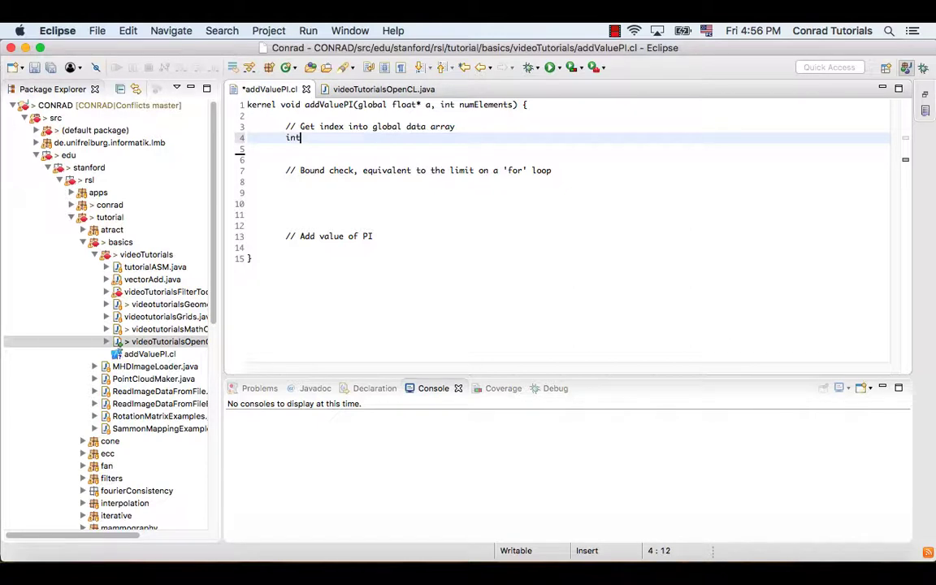
text(iGI)
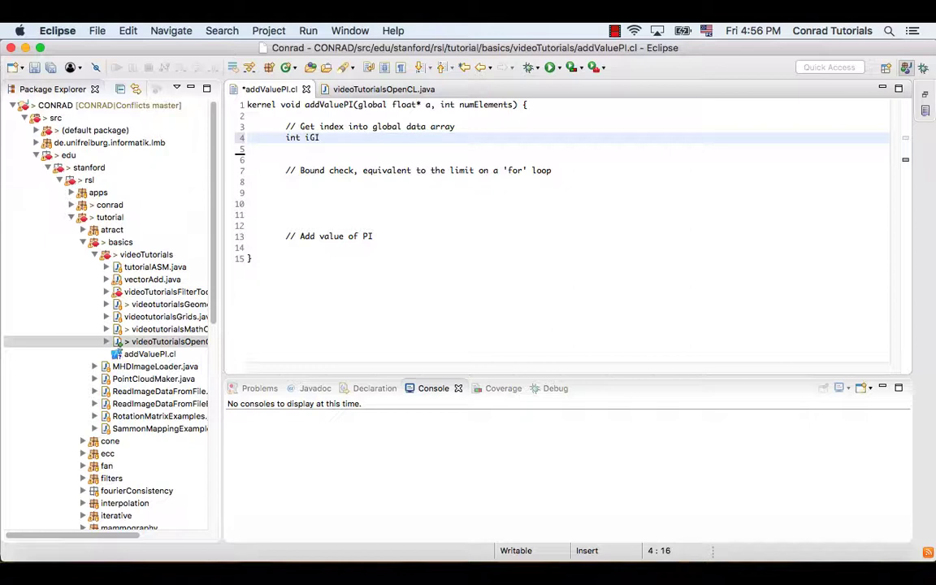
text(D =)
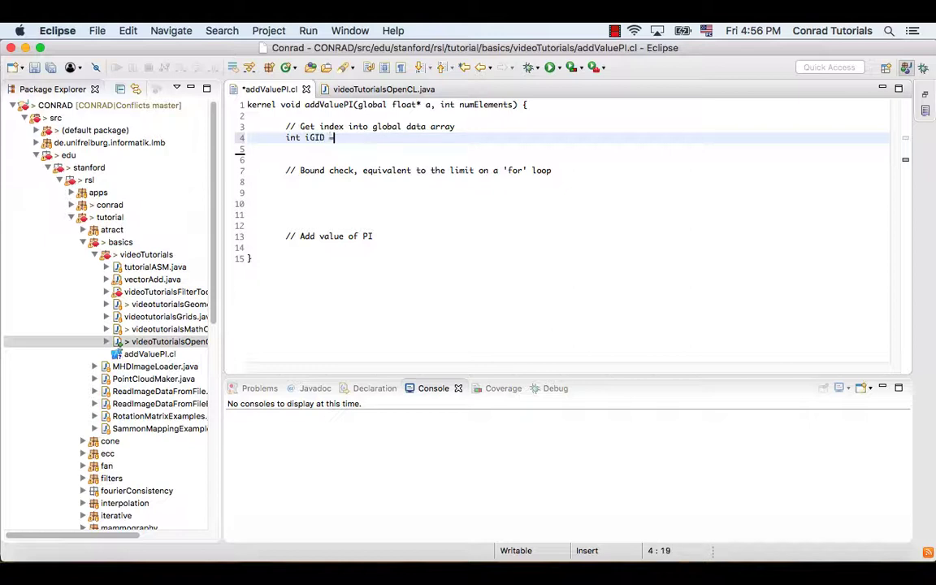
text(= get_gl)
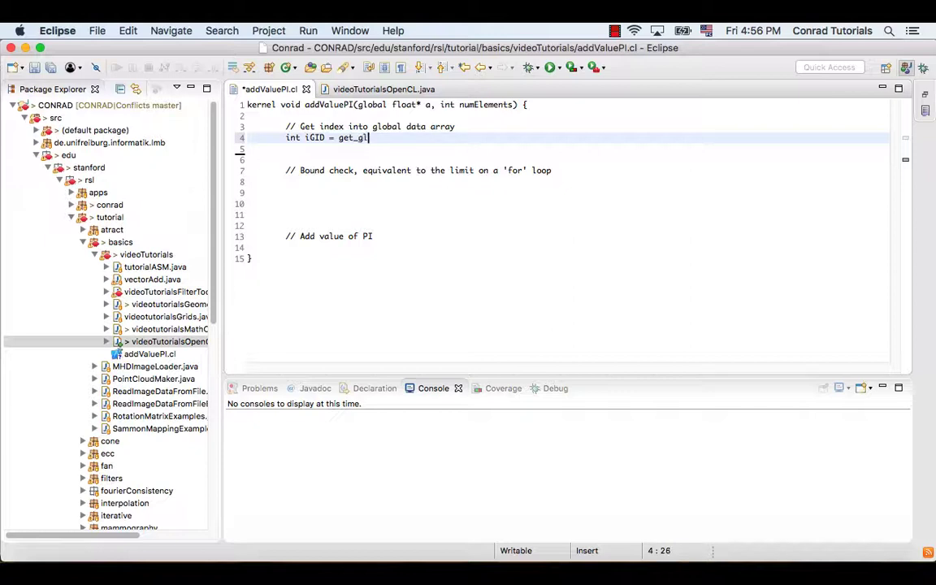
text(obal)
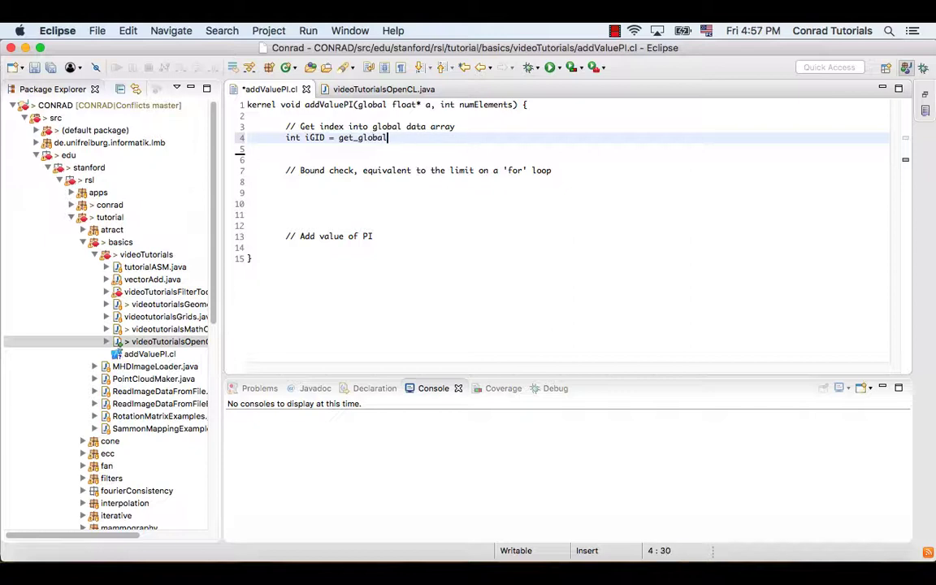
text(_id(0)
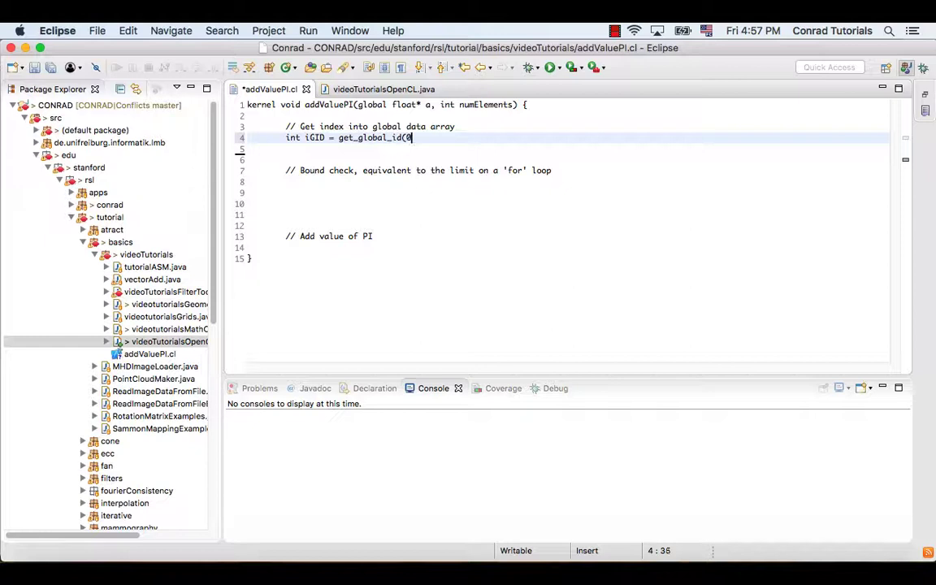
text();)
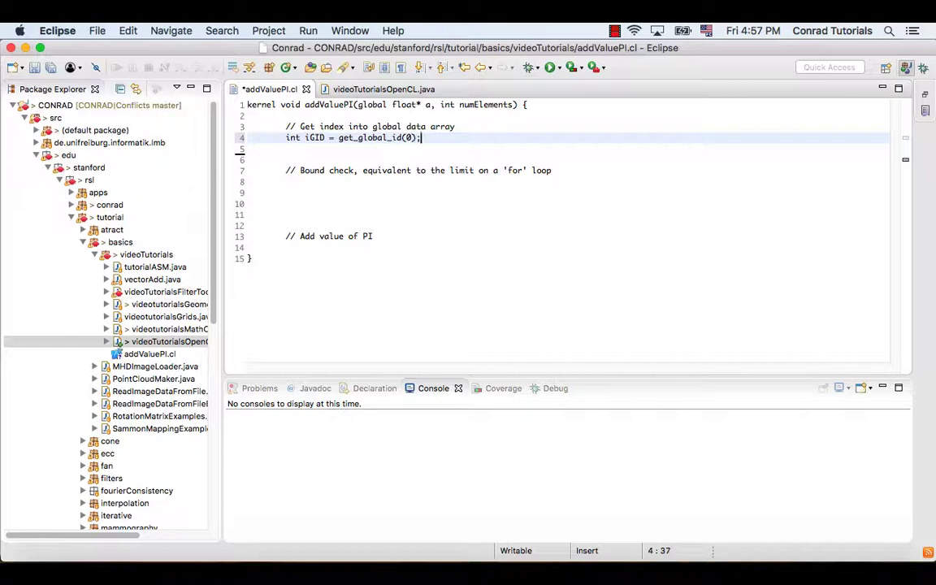
mouse_move(537, 303)
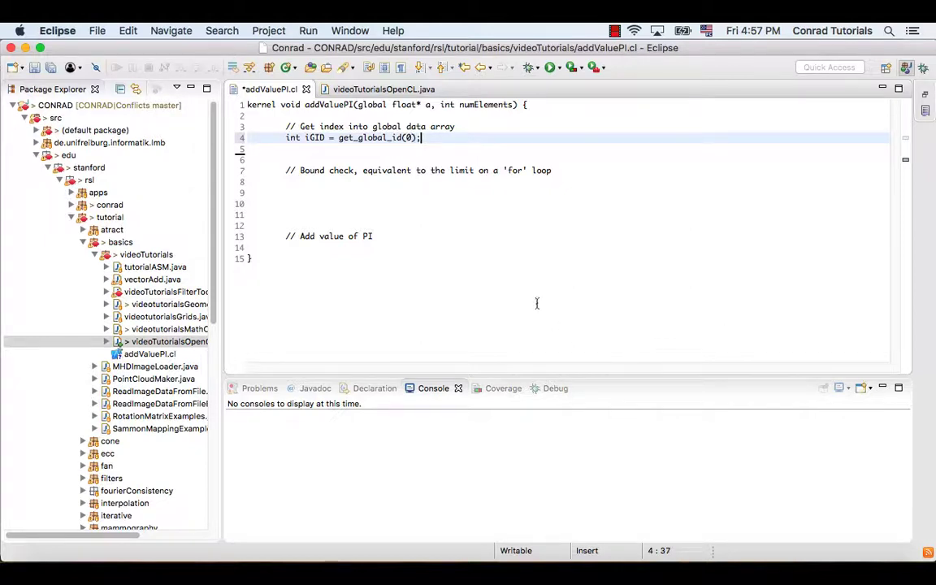
Step: Add 'if (iGID >= numElements) { return; }' on line 8 under the bound-check comment
click(286, 181)
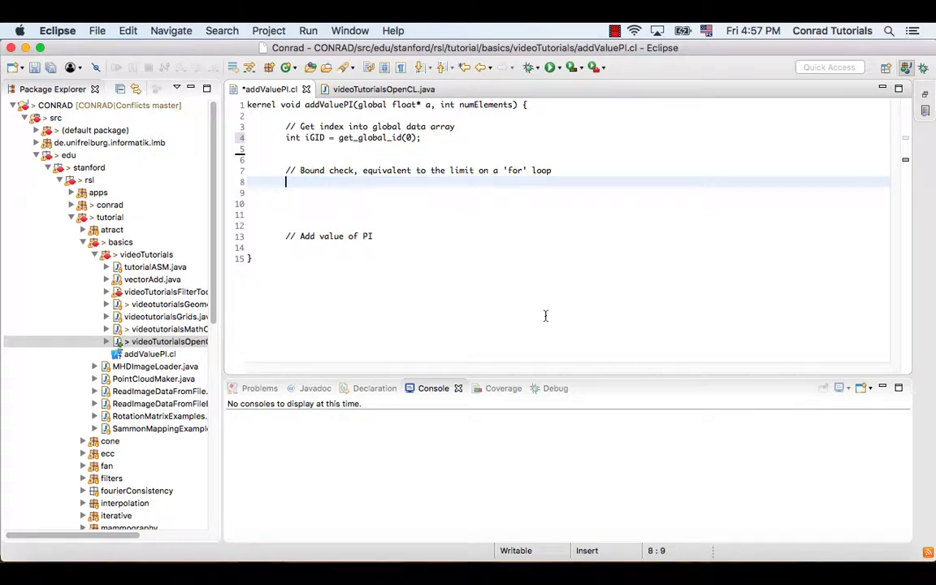
text(if)
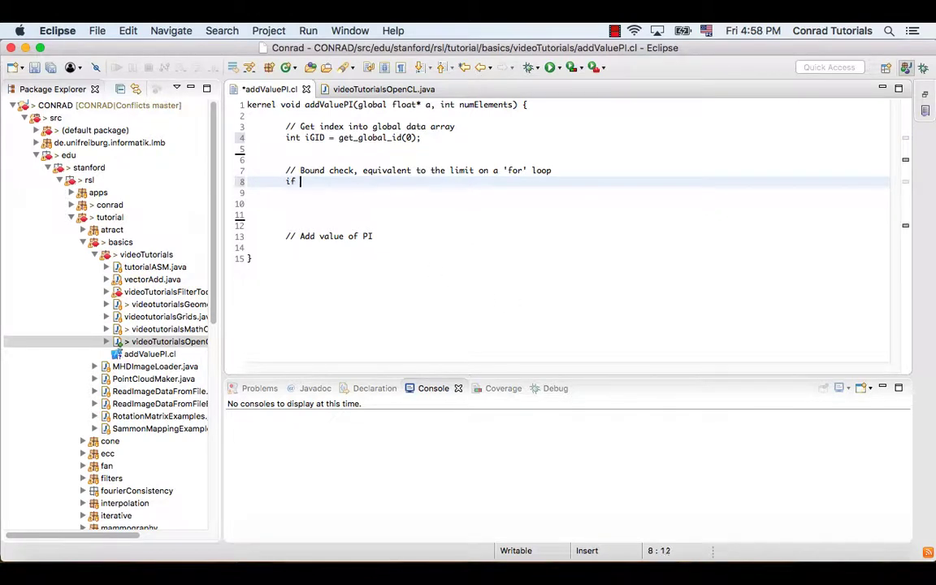
text((iGID)
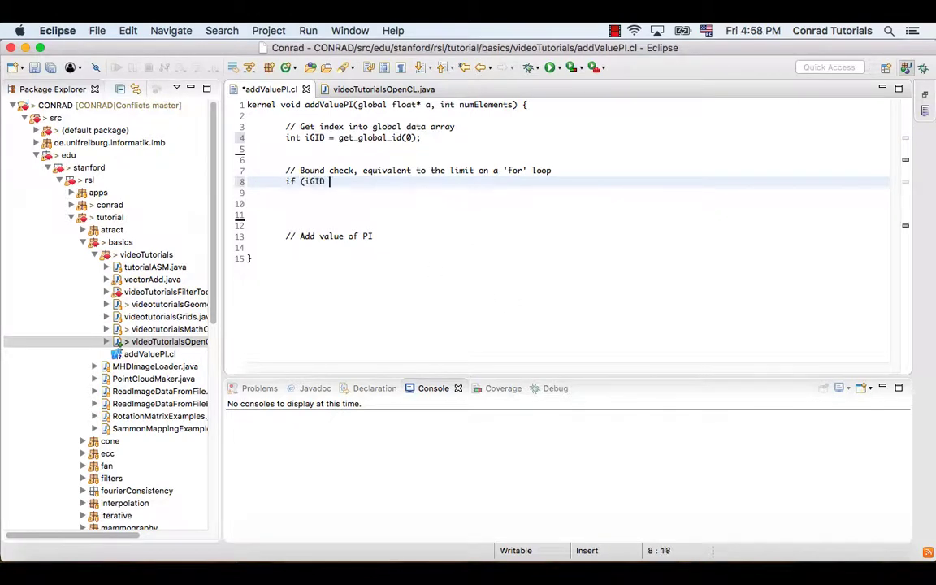
text(>= nu)
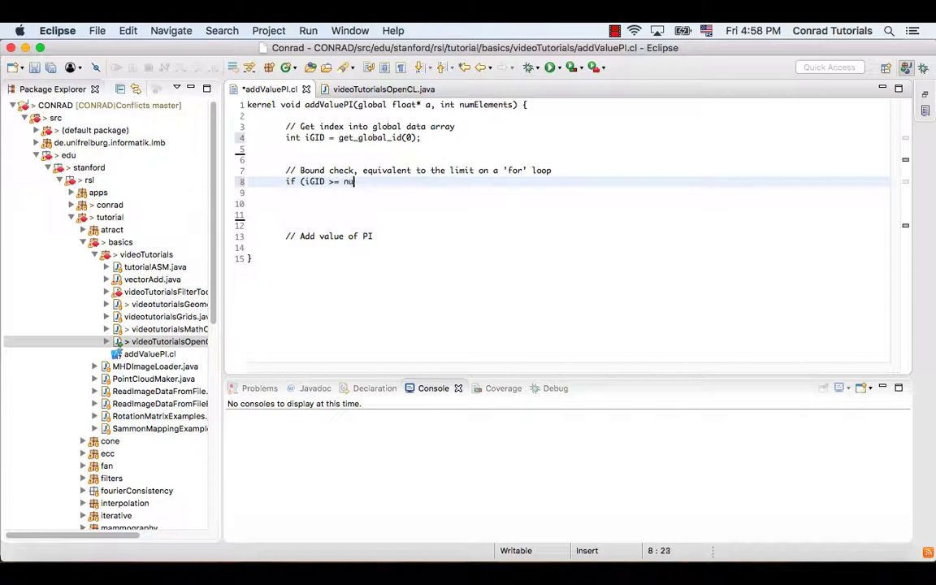
text(mElements) {)
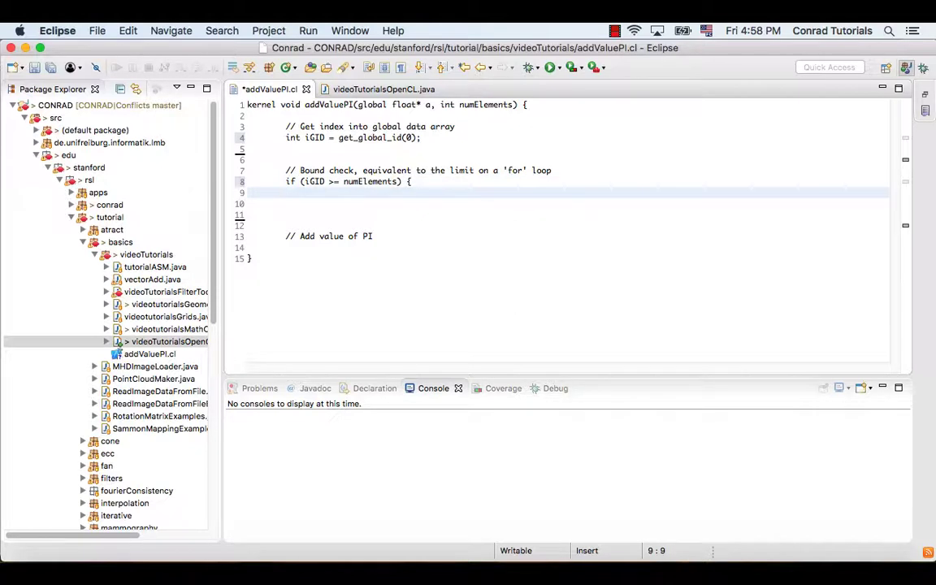
text(retu)
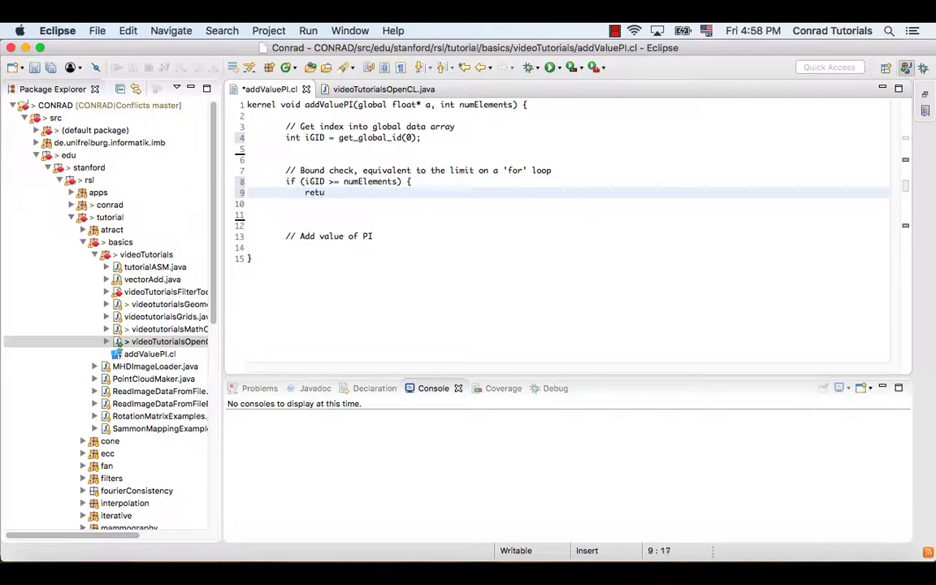
text(rn;)
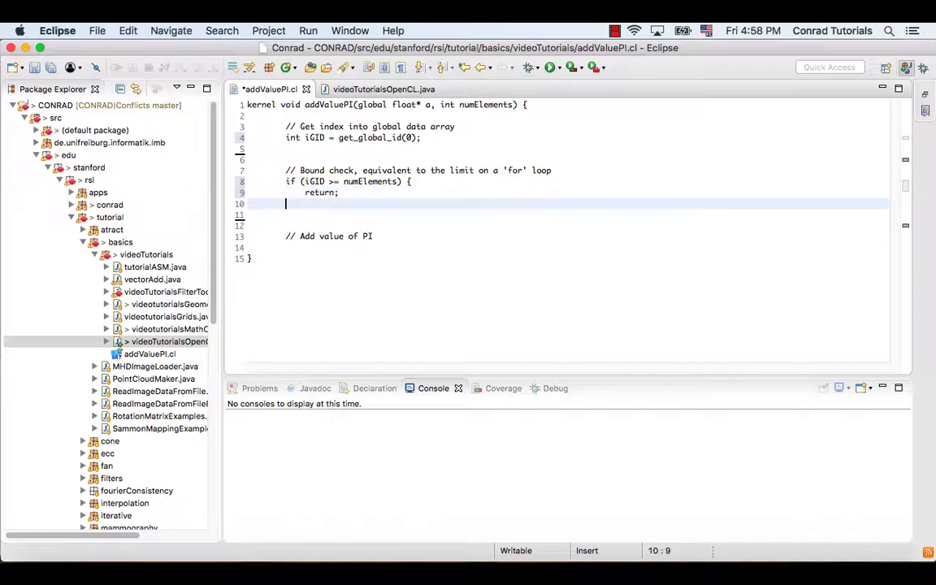
text(})
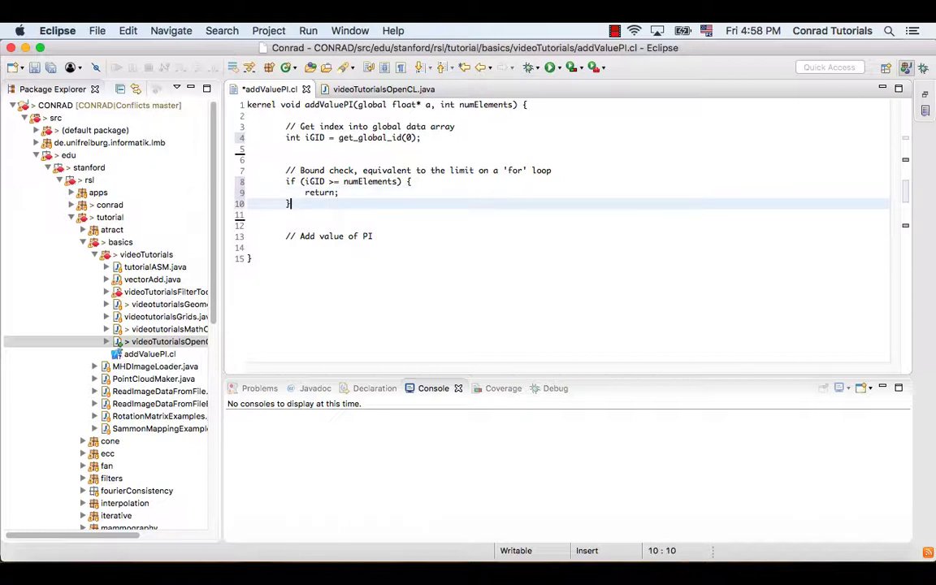
mouse_move(511, 302)
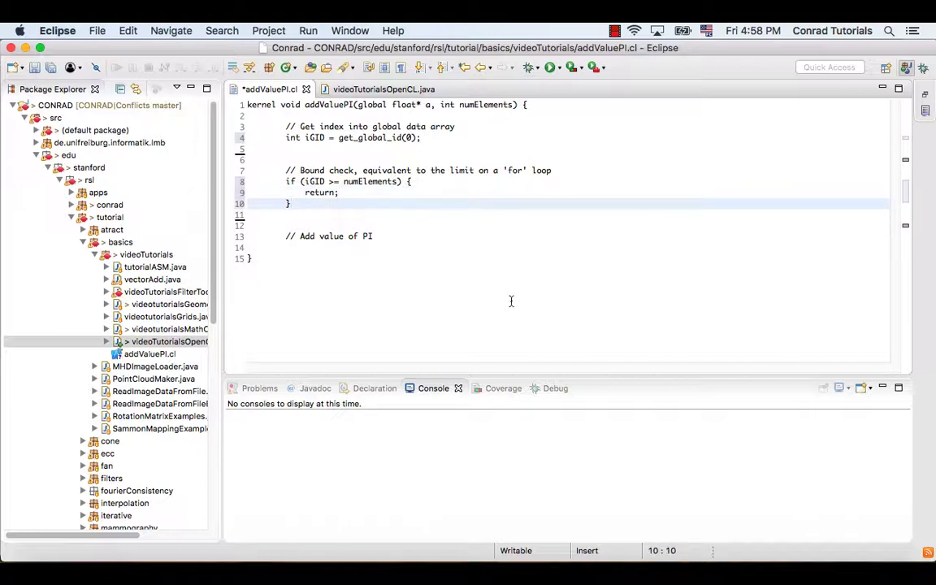
Step: Write 'a[iGID] = a[iGID] + 3.14f;' on line 14 under the 'Add value of PI' comment
click(289, 247)
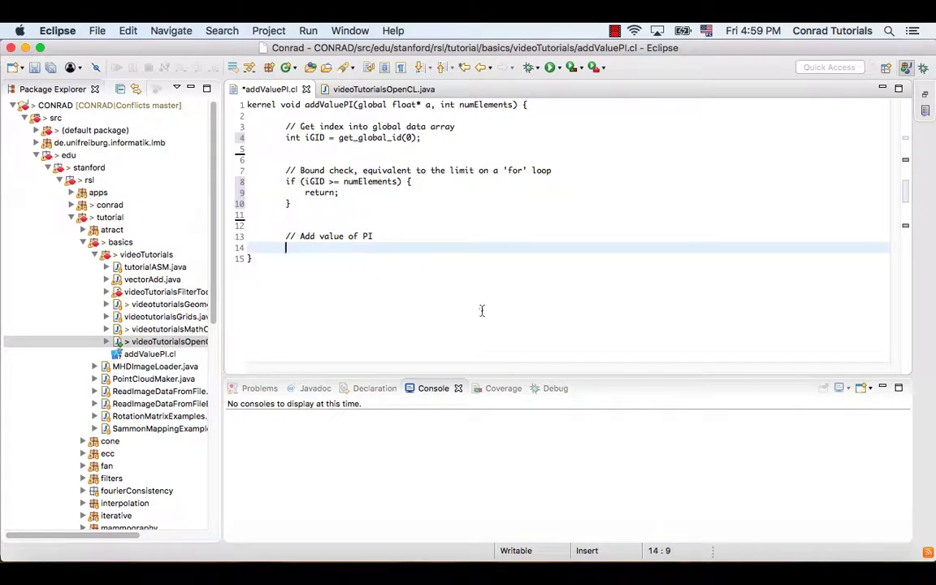
text(a[i)
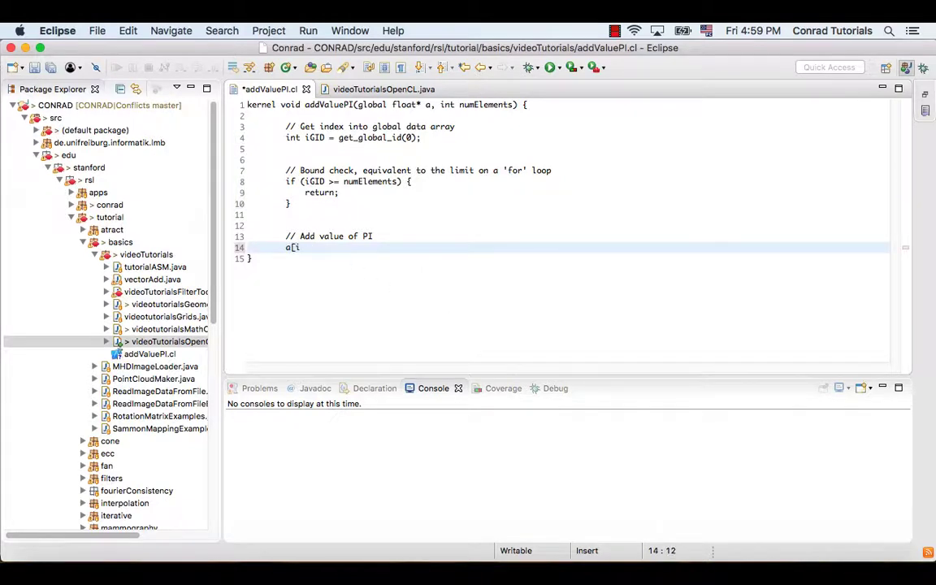
text(GID)
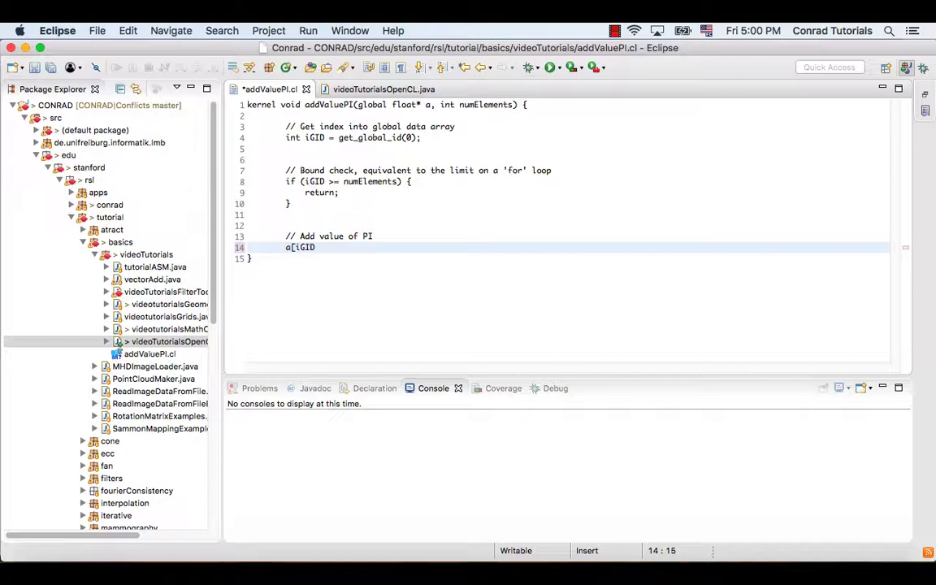
text(] = a)
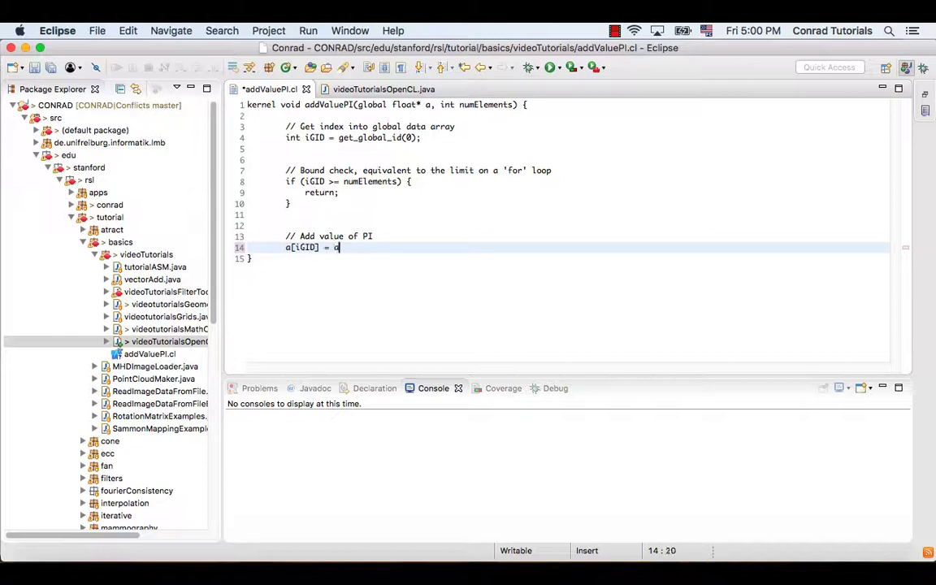
text([iGID] +)
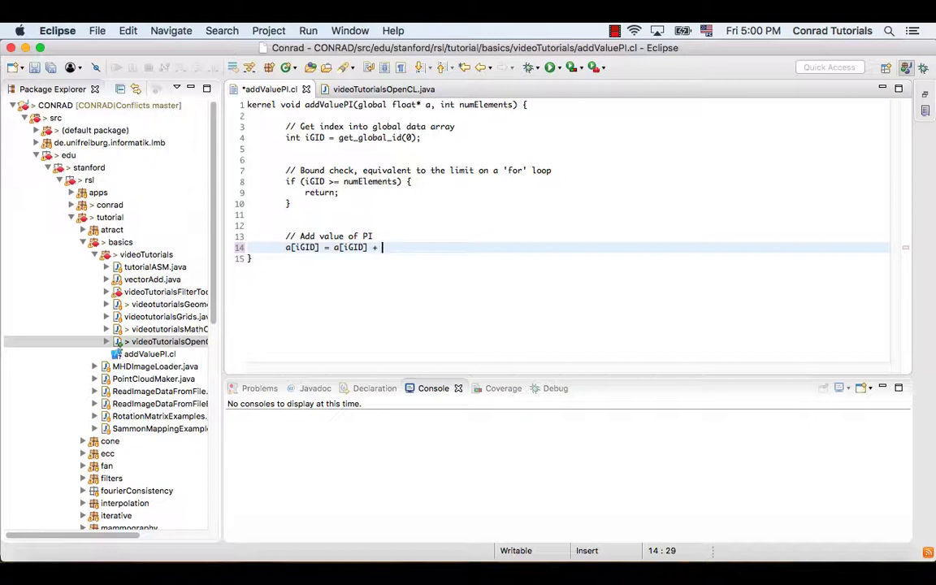
text(3.14f;)
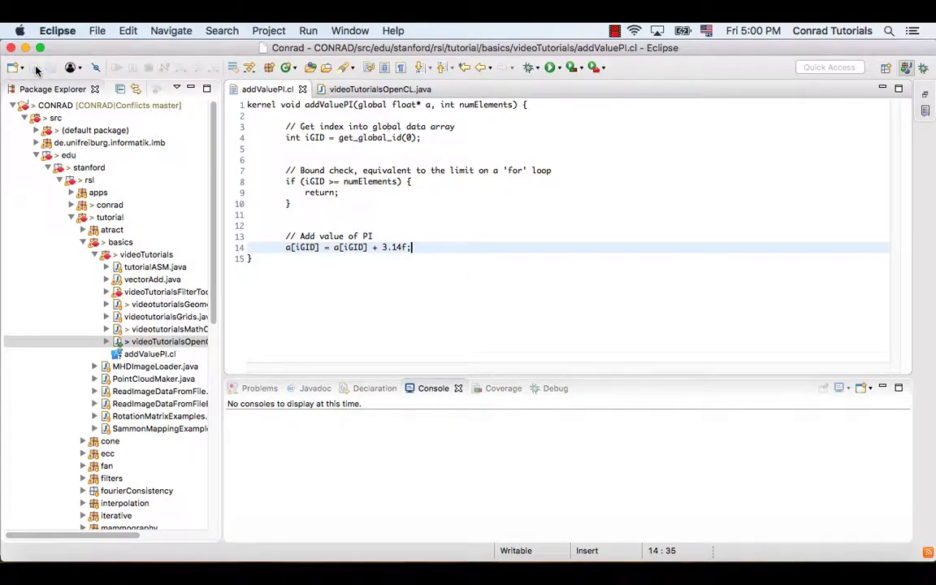
mouse_move(378, 89)
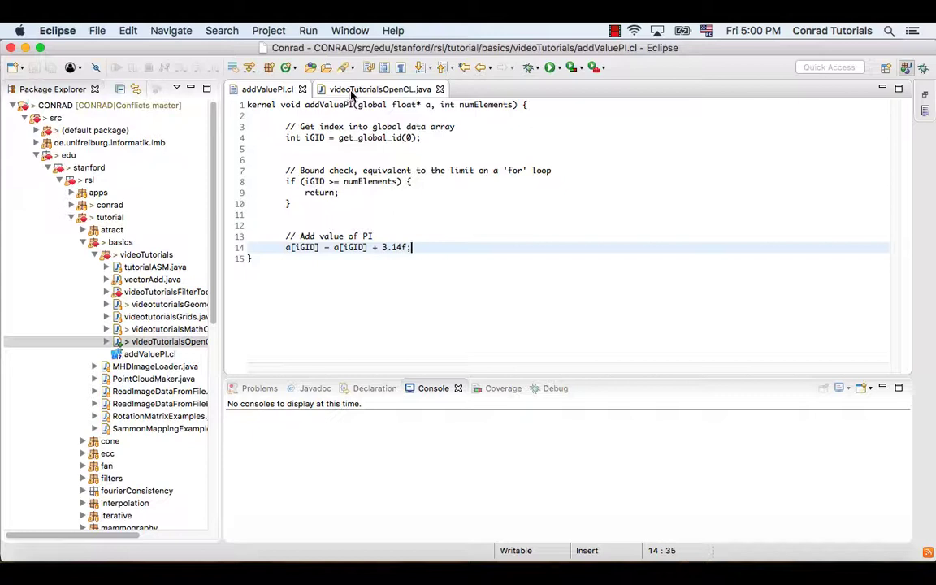
Step: In videoTutorialsOpenCL.java, write 'CLContext context = OpenCLUtil.getStaticContext();' on line 25
click(379, 88)
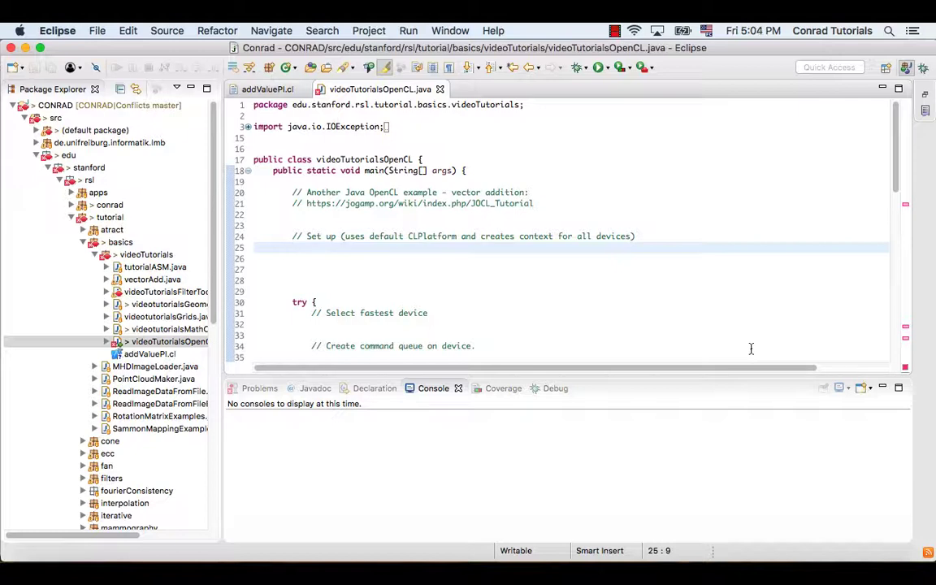
text(CL)
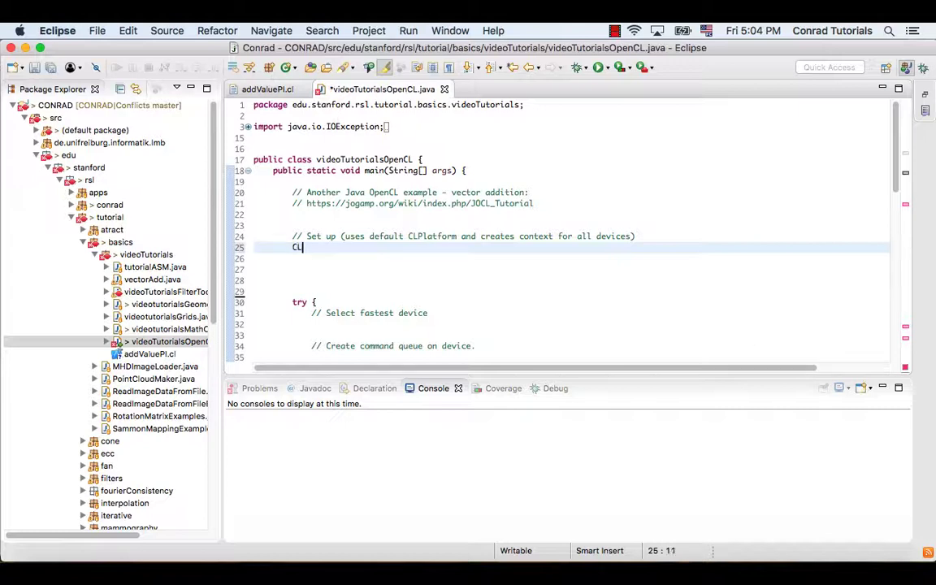
text(Cont)
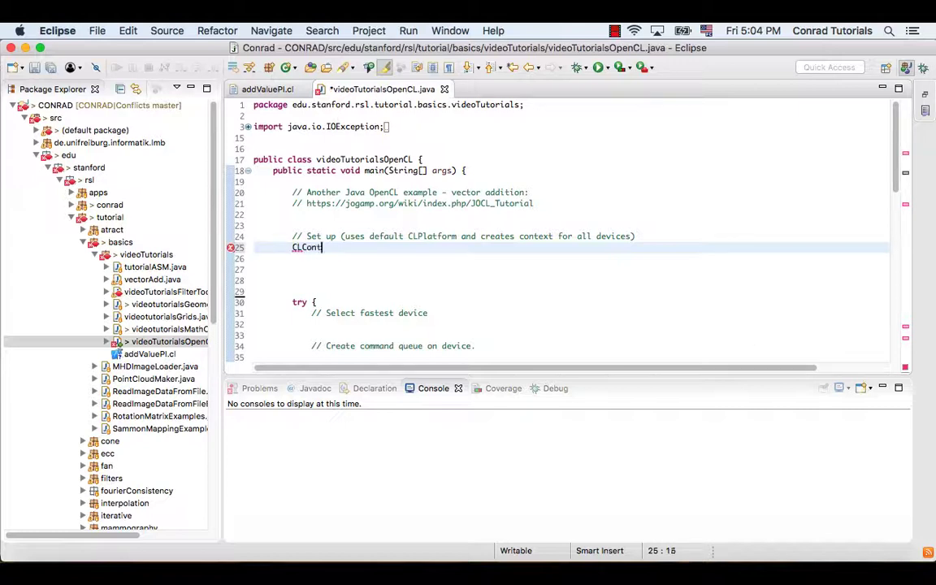
text(ext)
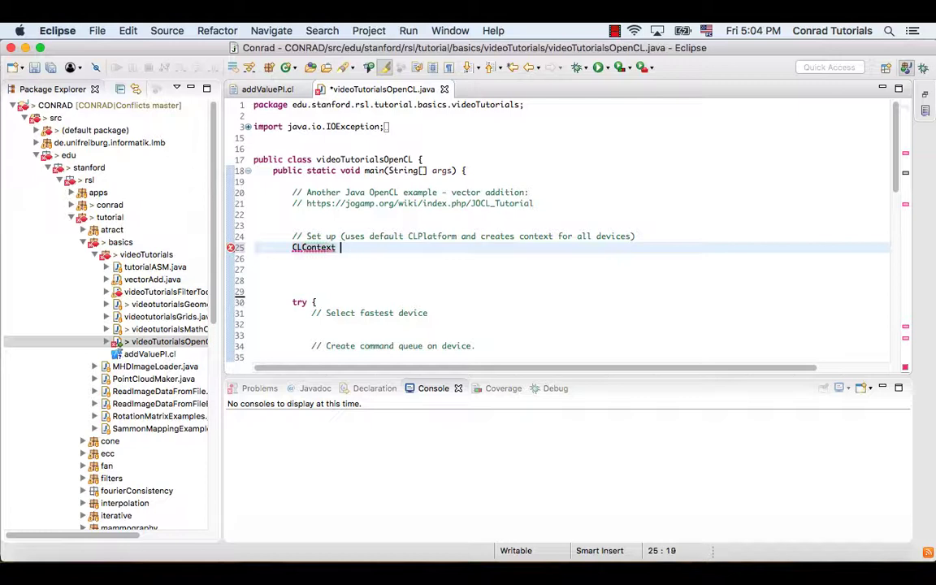
text(context =)
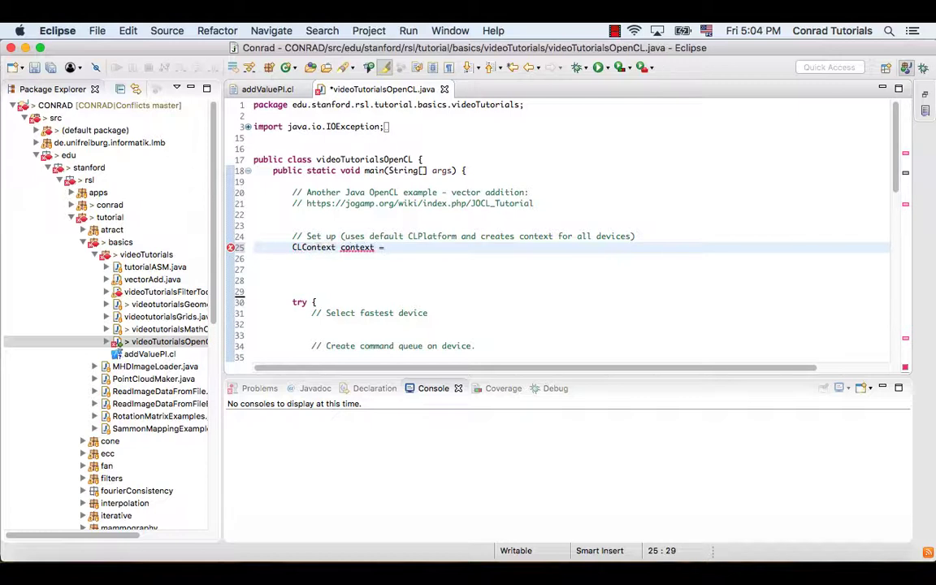
text(OpenCLUtil.getStaticContext();)
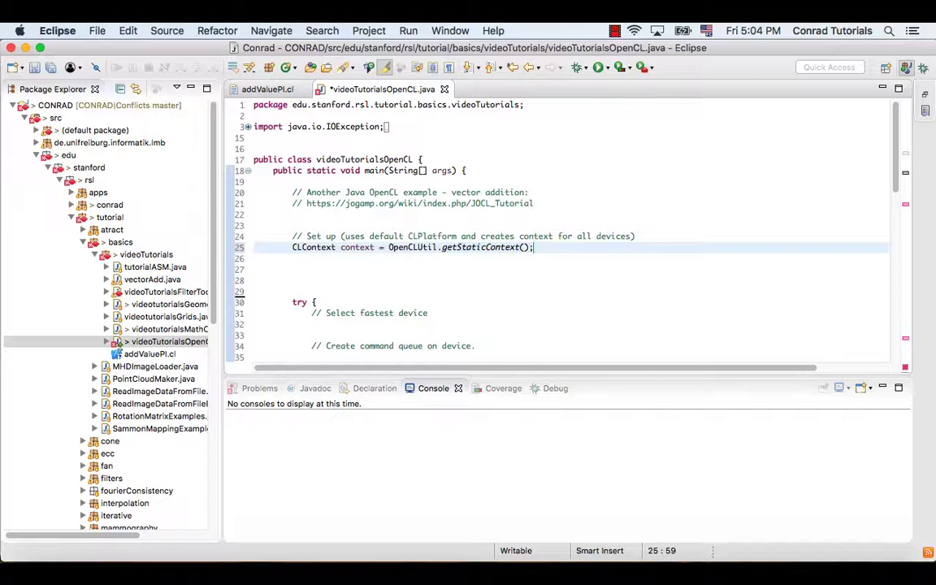
Step: Write 'CLDevice device = context.getMaxFlopsDevice();' on line 32 under the fastest-device comment
scroll(down, 3)
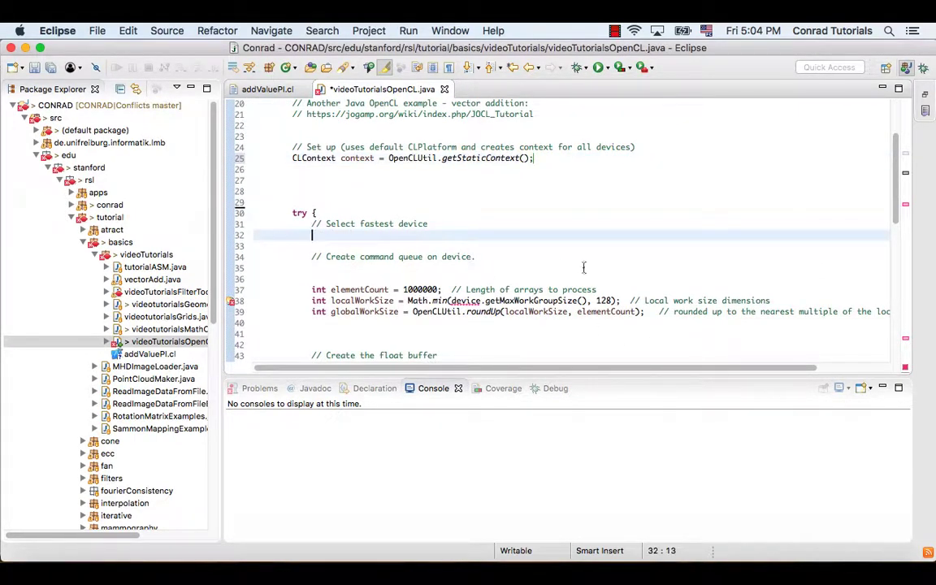
text(CLDevice)
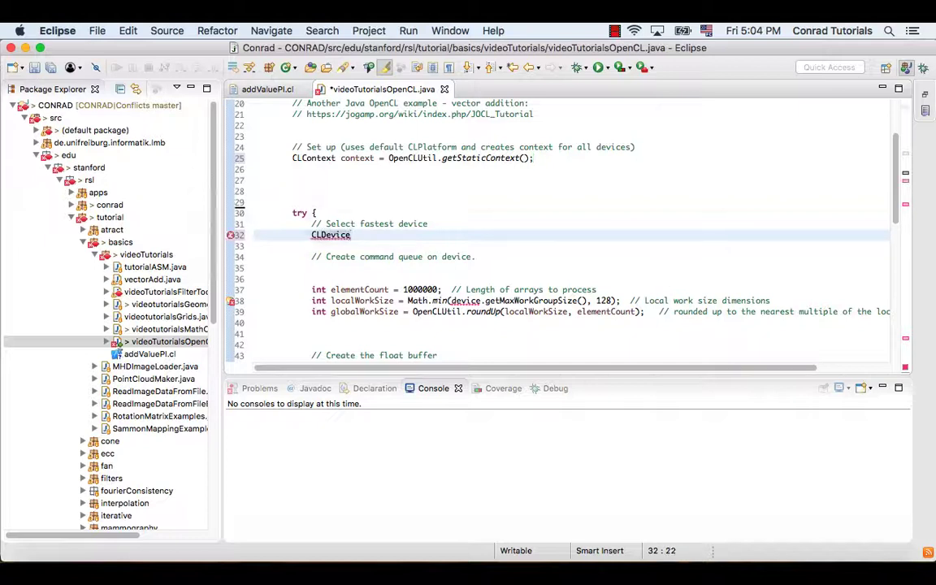
text(device =)
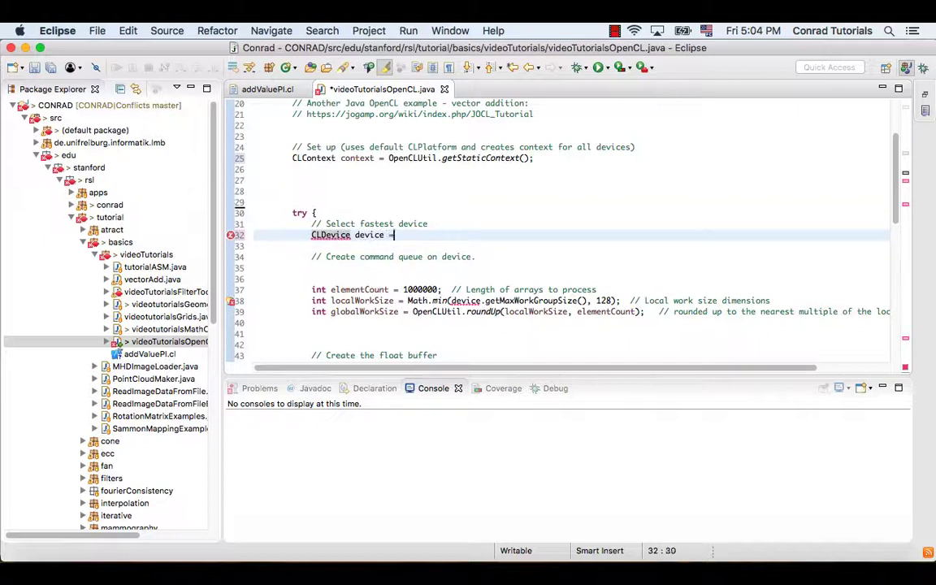
text(context.get)
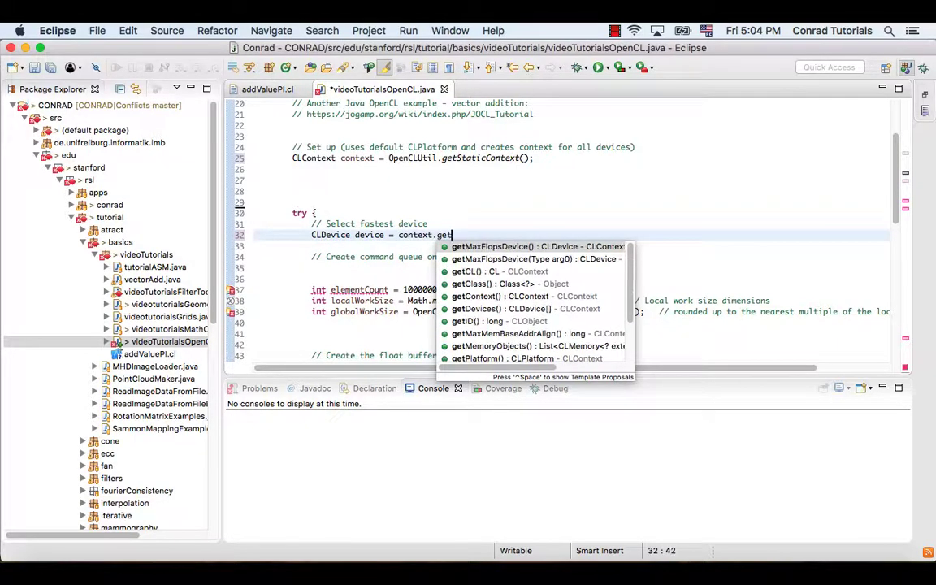
text(MaxF)
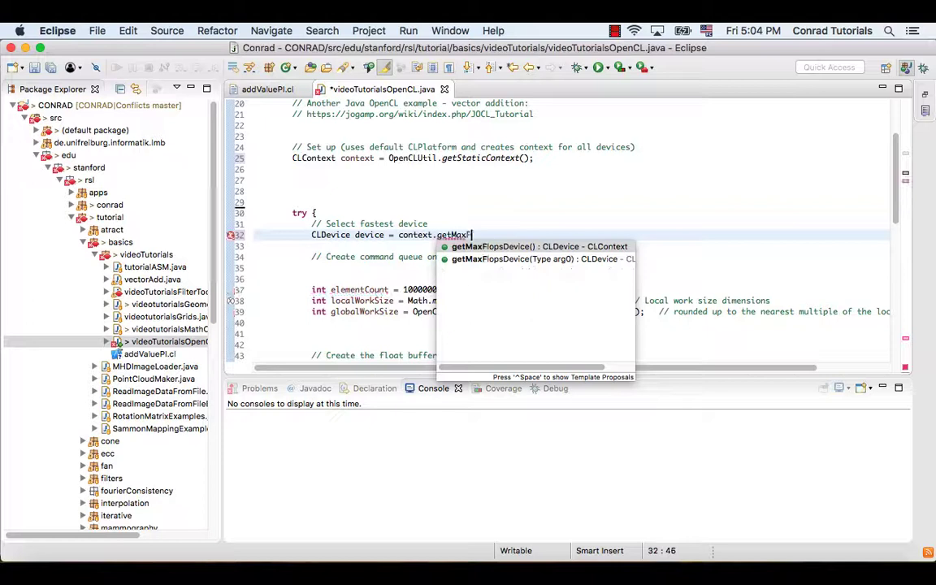
text(lopsDevi)
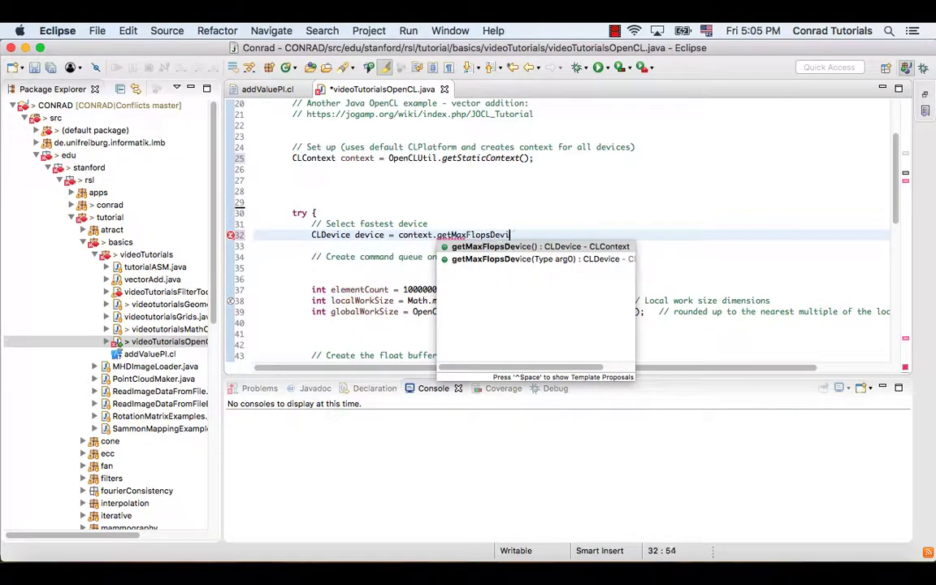
click(540, 246)
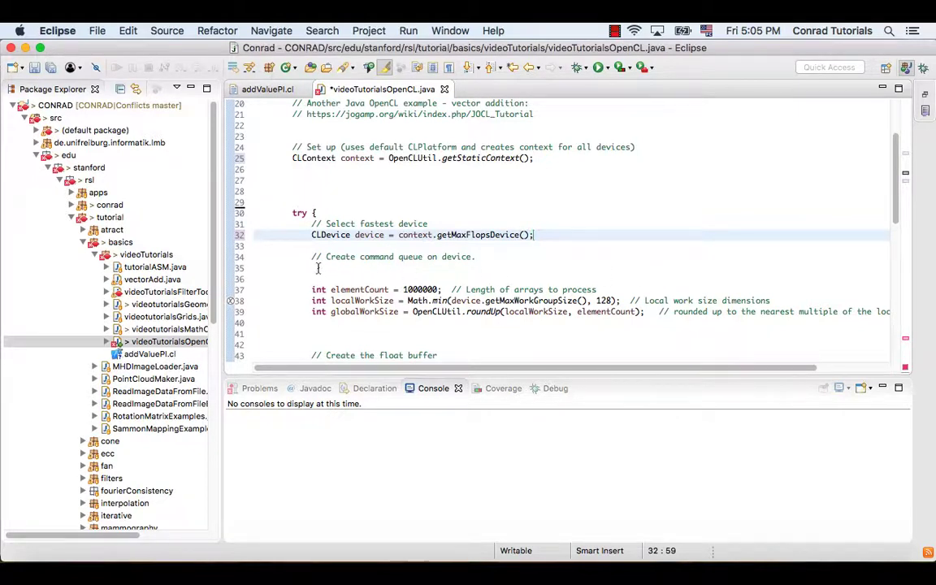
click(674, 267)
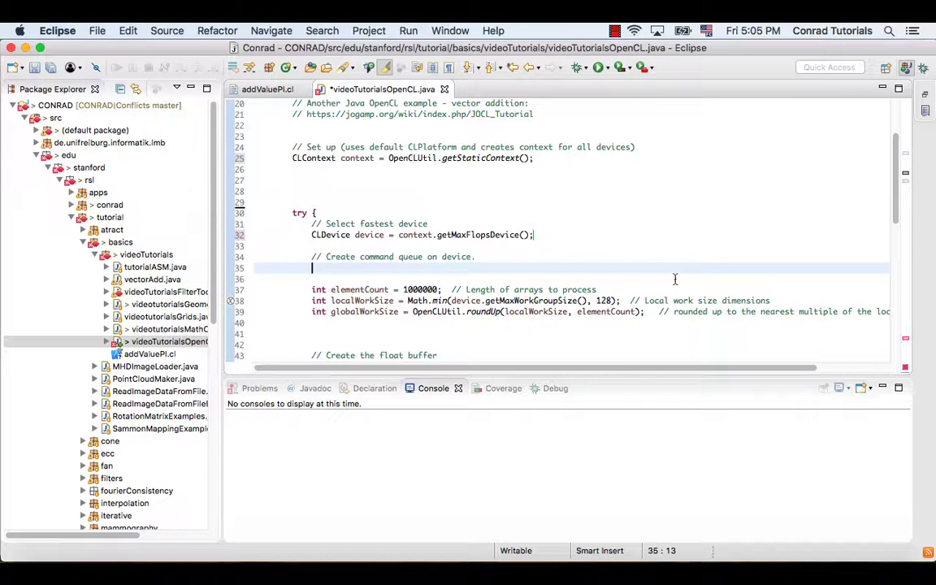
Step: Write 'CLCommandQueue queue = device.createCommandQueue();' on line 35 under the command-queue comment
text(CLComma)
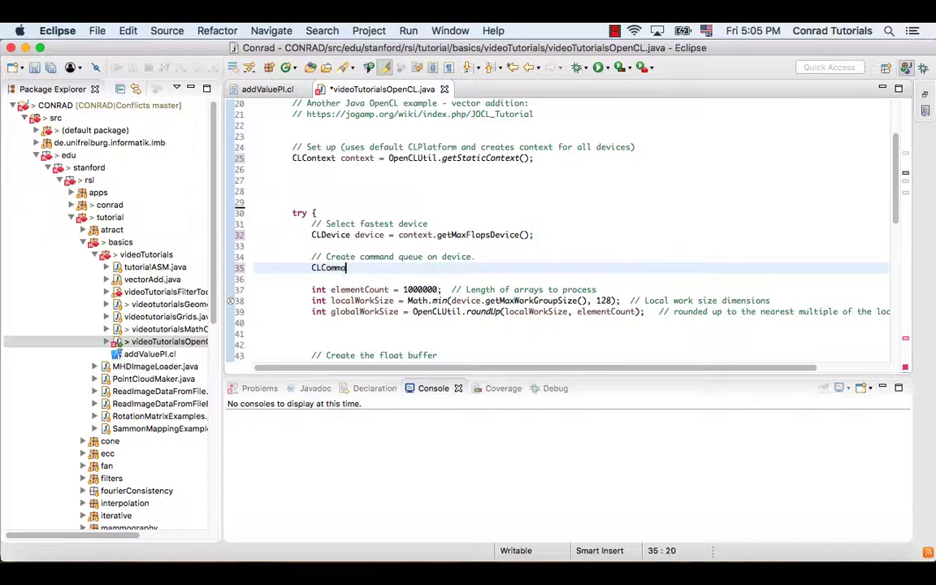
text(andQueue)
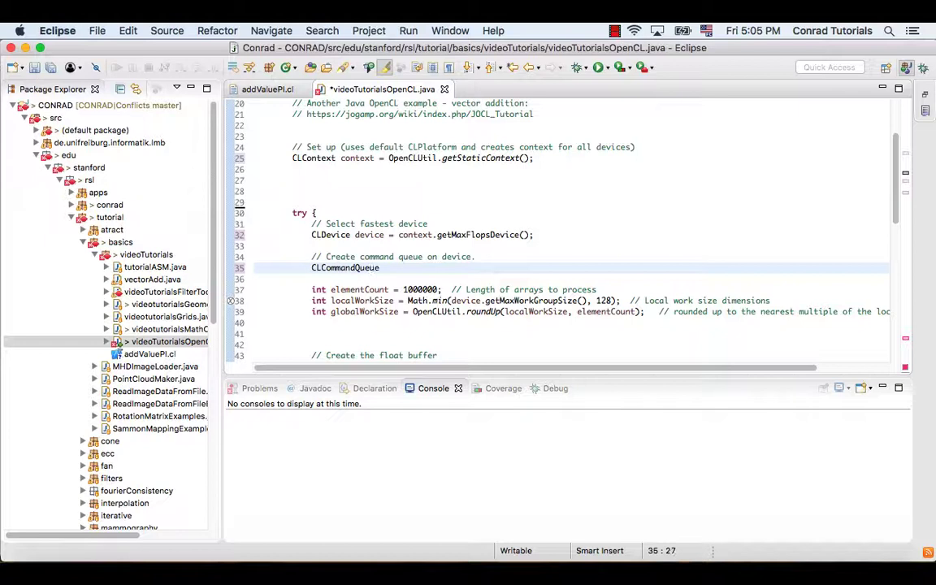
text(queue)
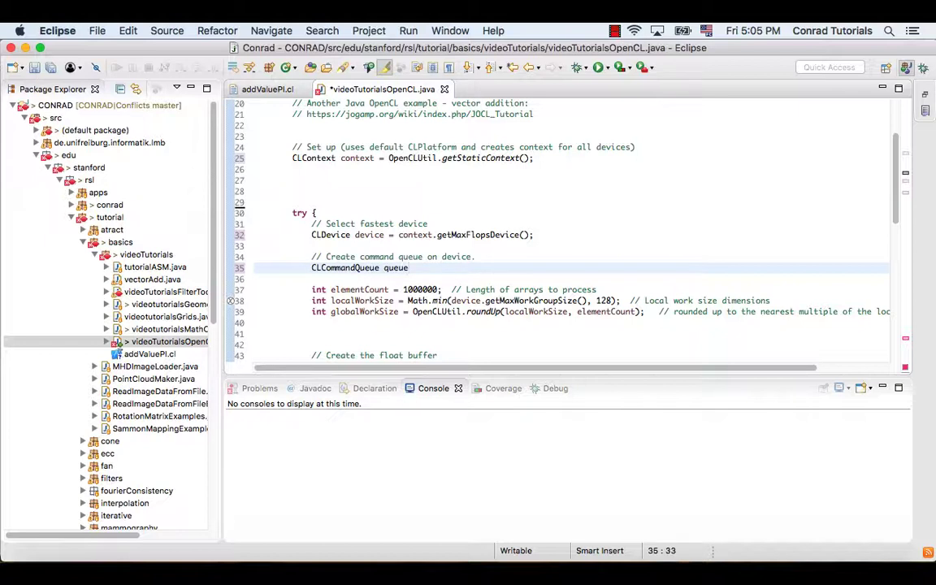
text(=)
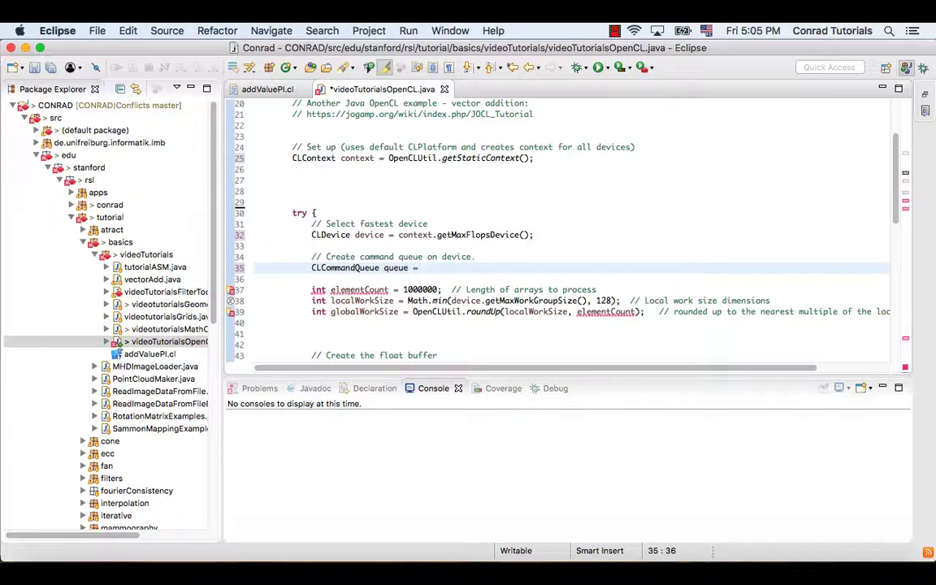
text(device.cre)
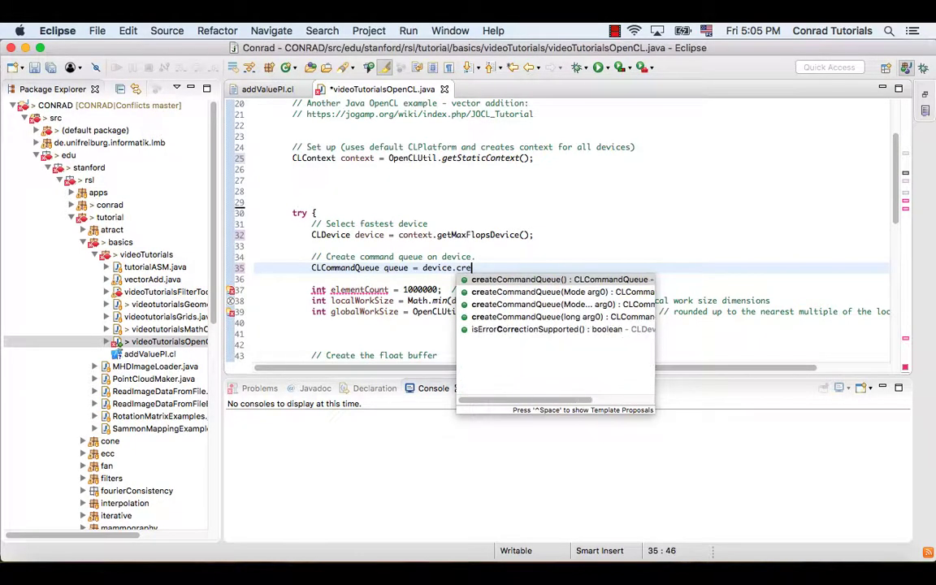
text(tCommandQueue();)
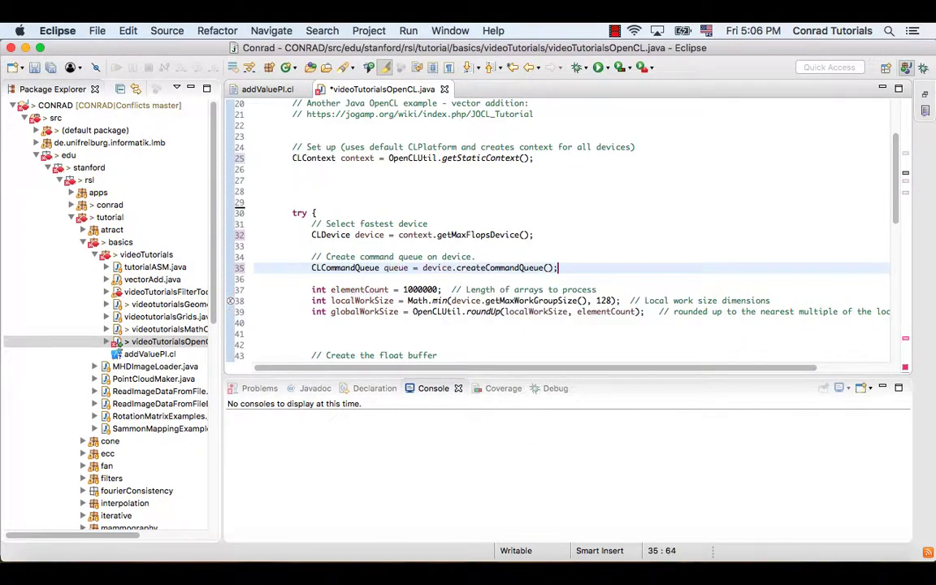
scroll(down, 3)
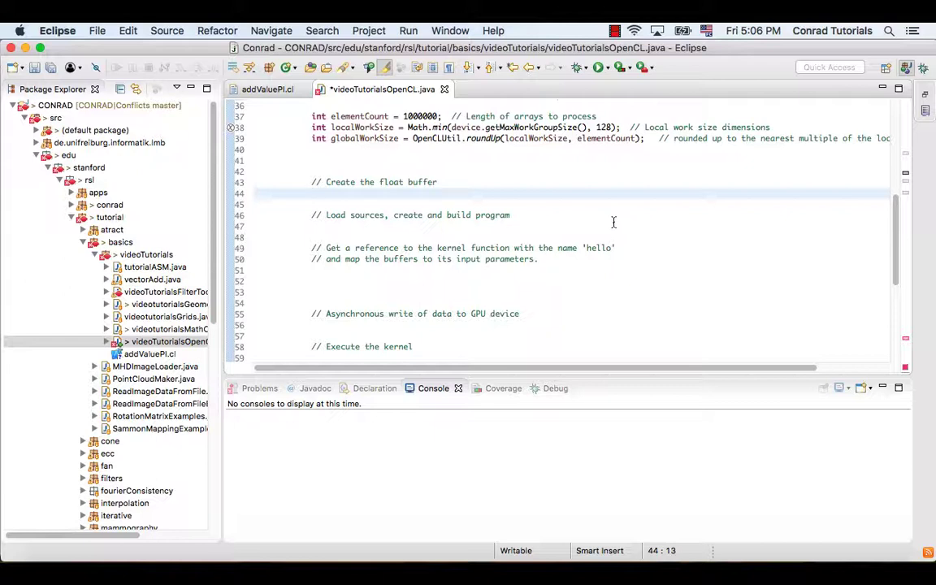
Step: Write 'CLBuffer<FloatBuffer> clBufferA = context.createFloatBuffer(globalWorkSize, Mem.READ_WRITE);' under the float-buffer comment
text(CLB)
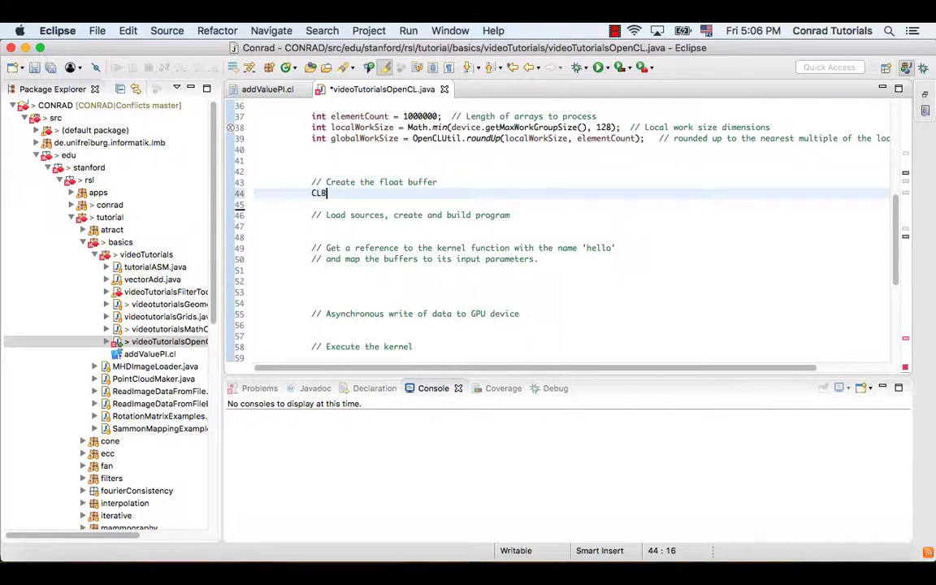
text(uffer<>)
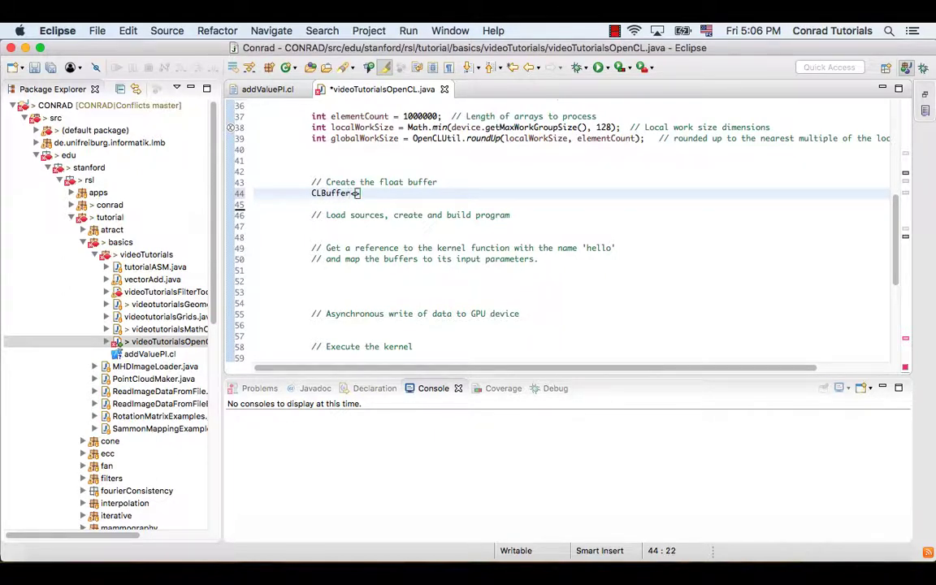
text(floatBuffer)
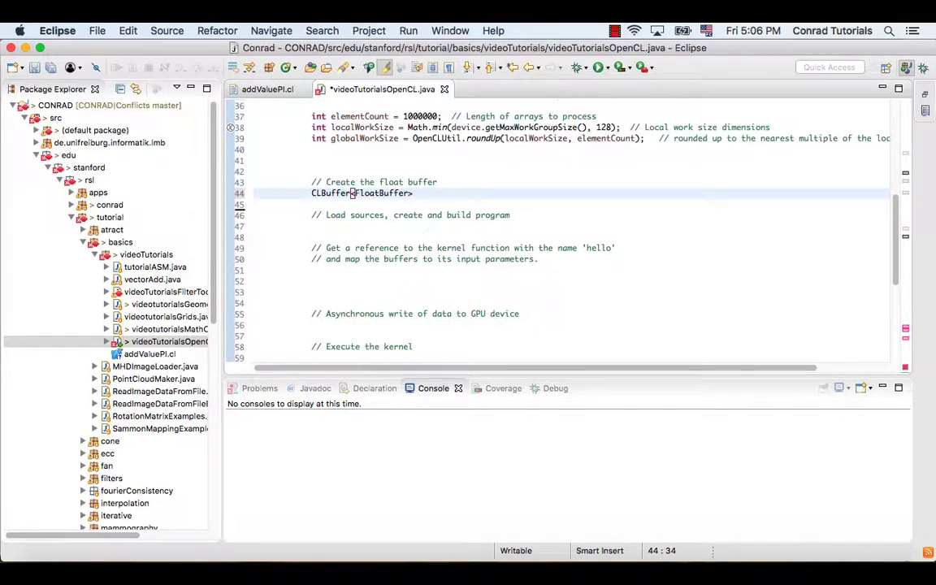
text(c)
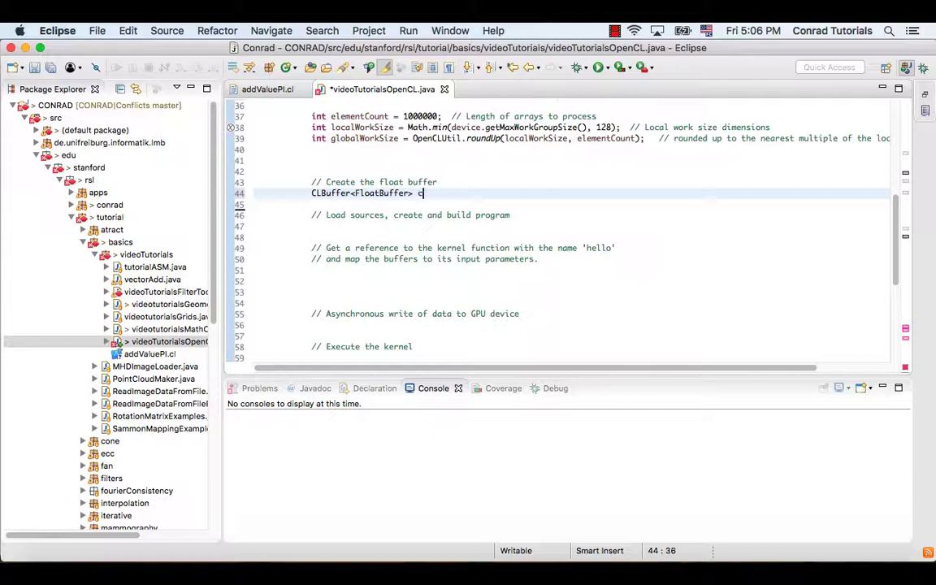
text(lBufferA = context.createFl)
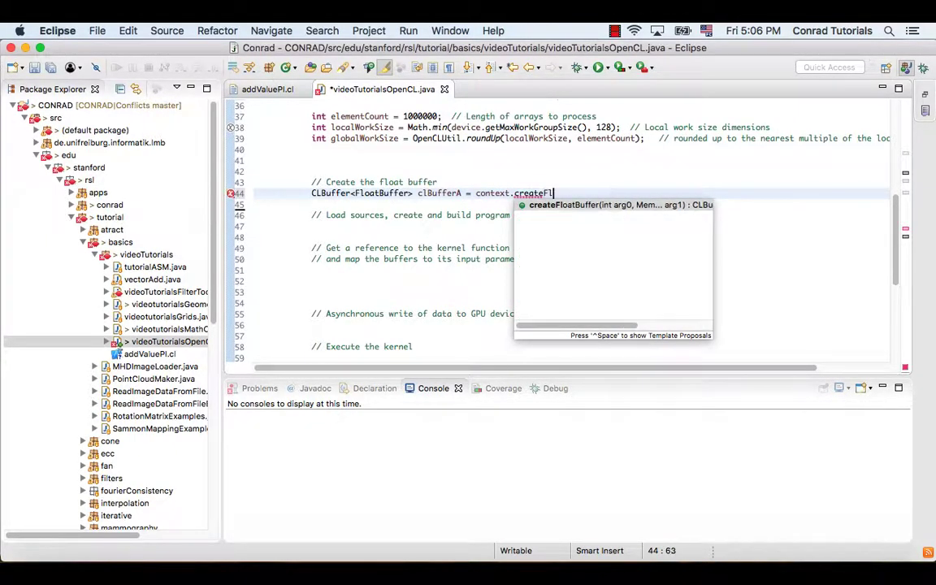
text(oatBuffer(globalWork, arg1)
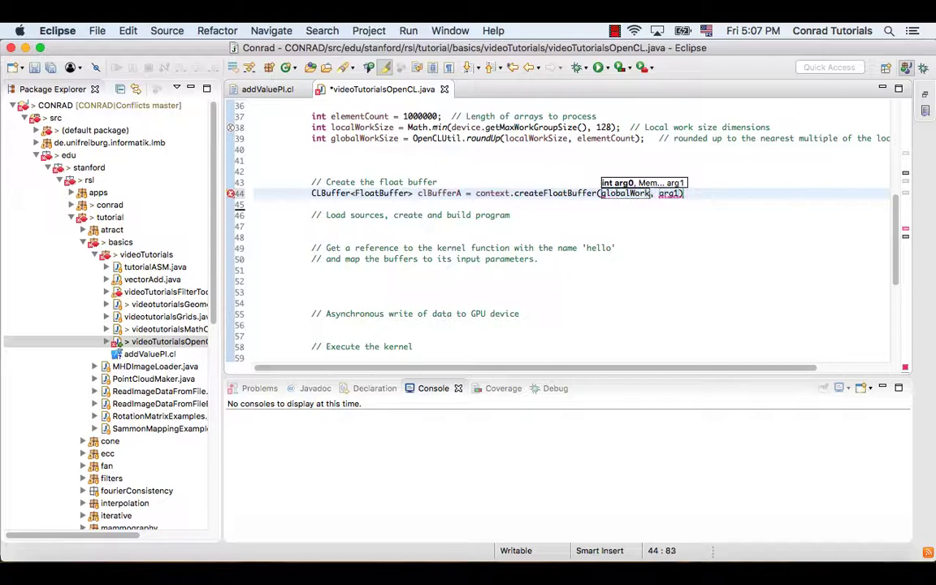
text(Size)
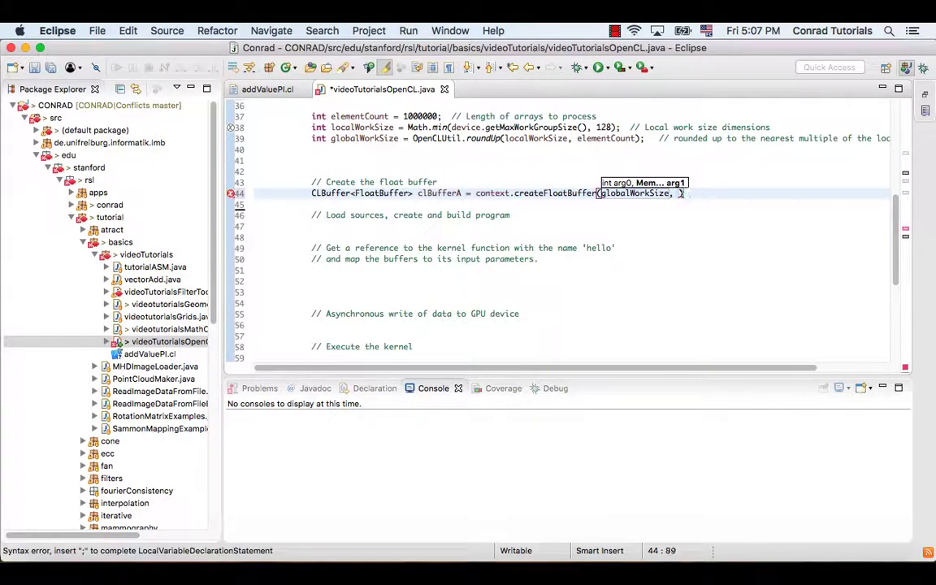
text(Mem.READ_WRITE)
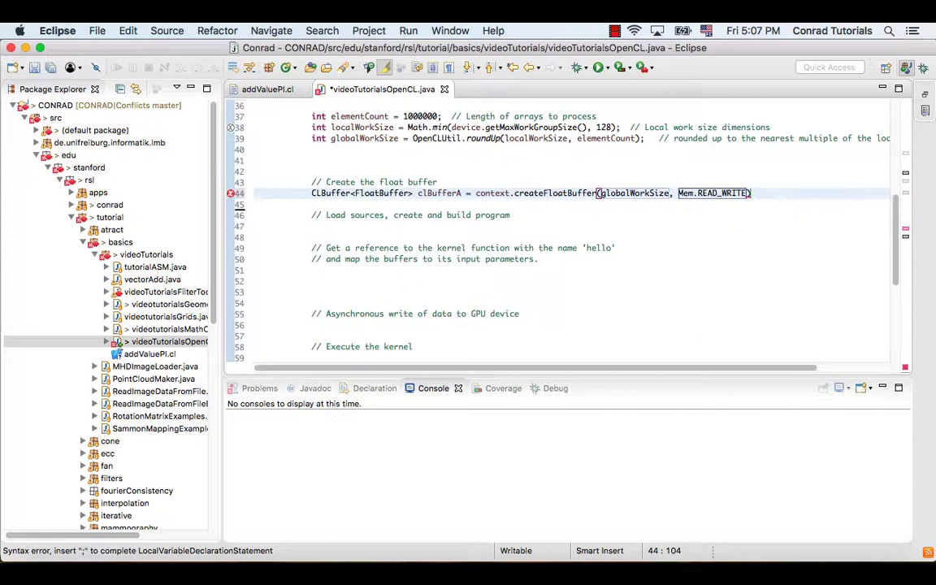
text(;)
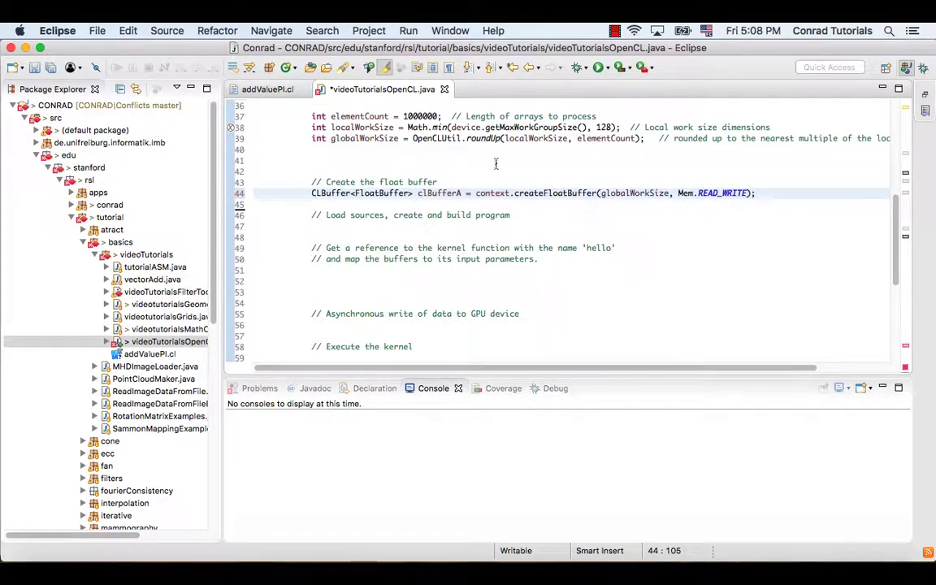
click(313, 226)
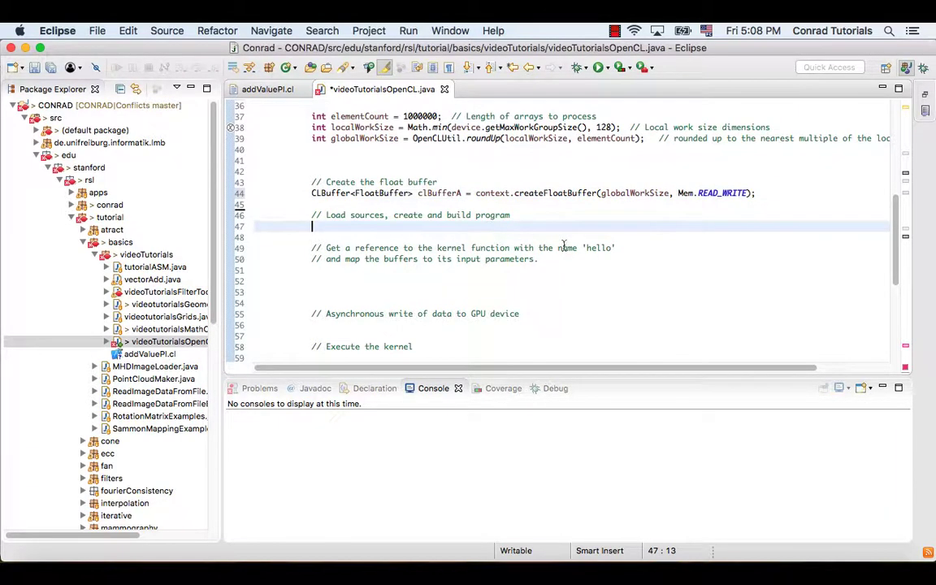
Step: Start line 47 with 'CLProgram program = context.createProgram().build();'
text(c)
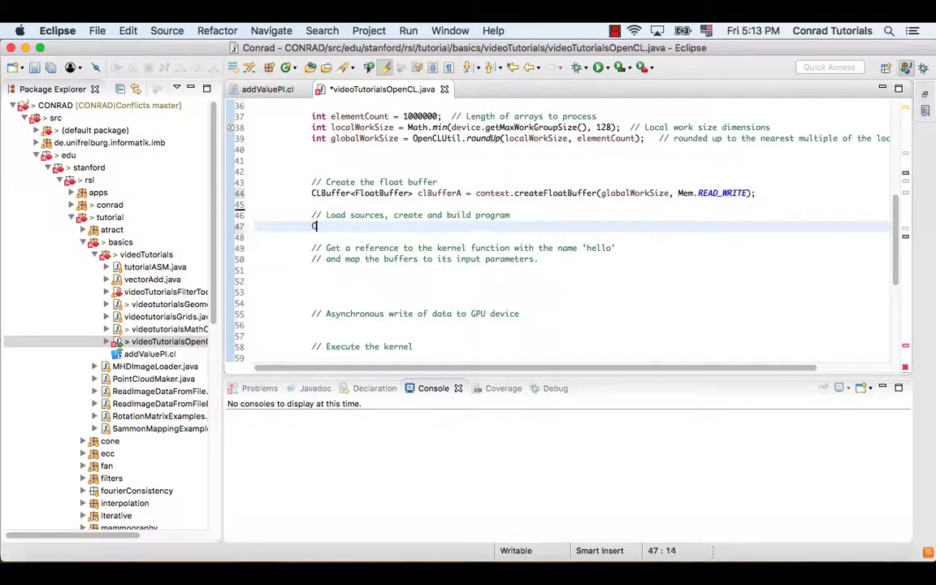
text(CLProgram pr)
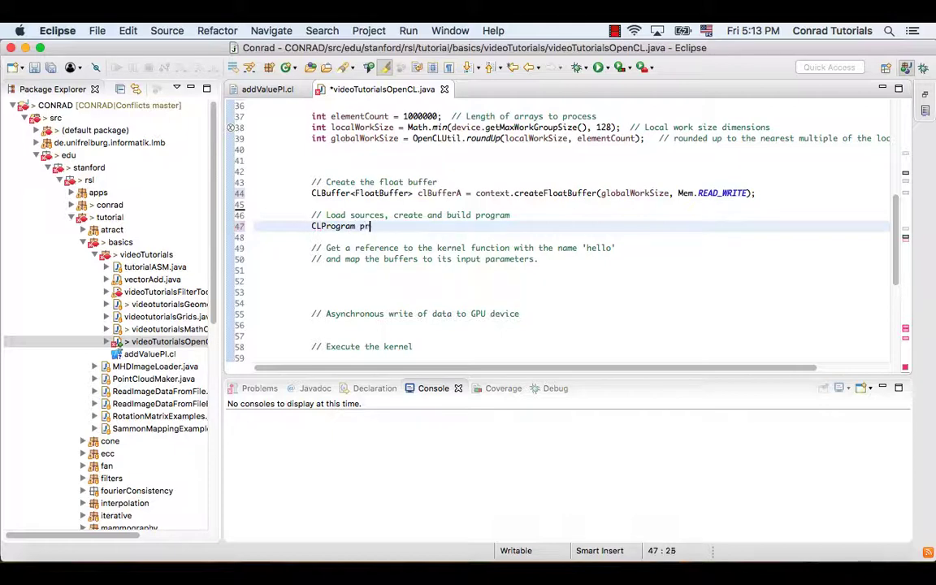
text(ogram)
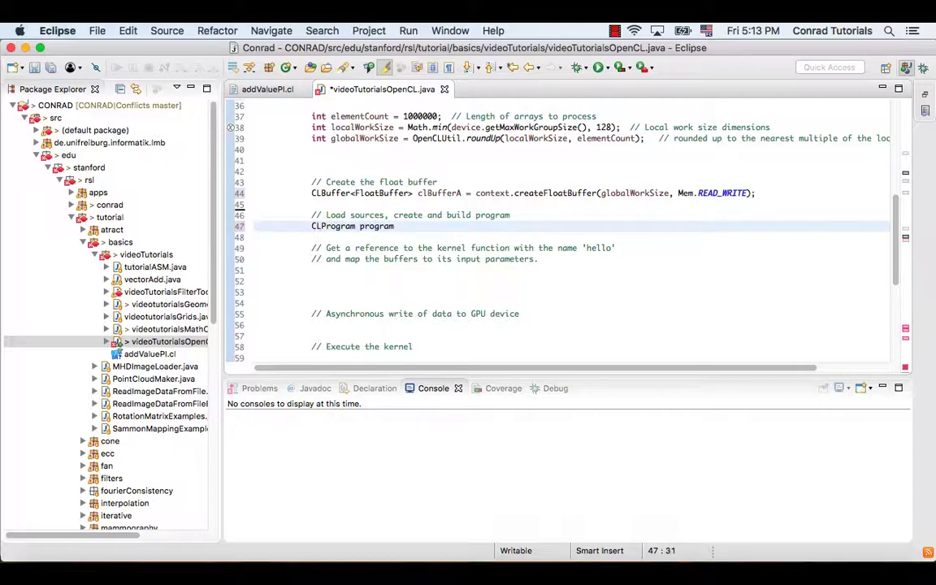
text(= context.createProgram(arg0);)
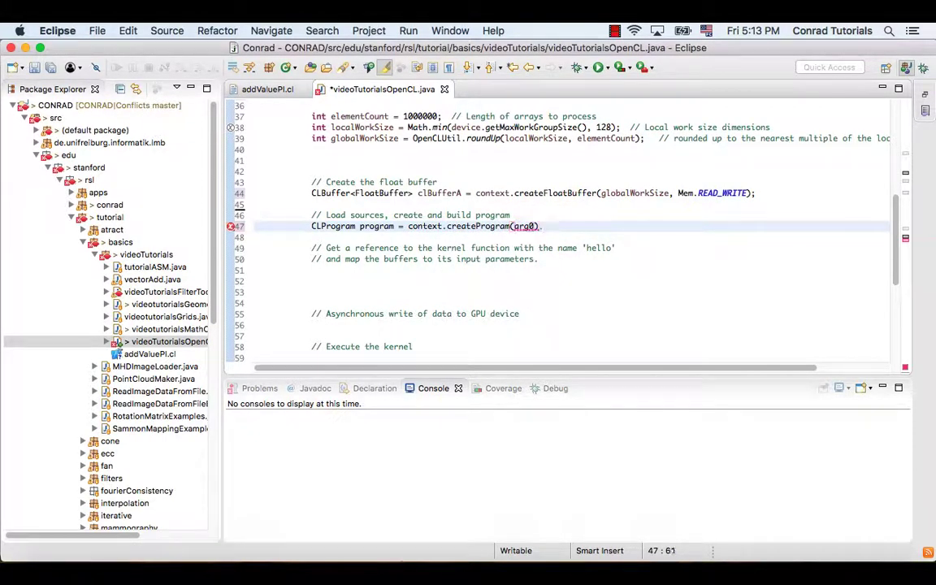
text(.build();)
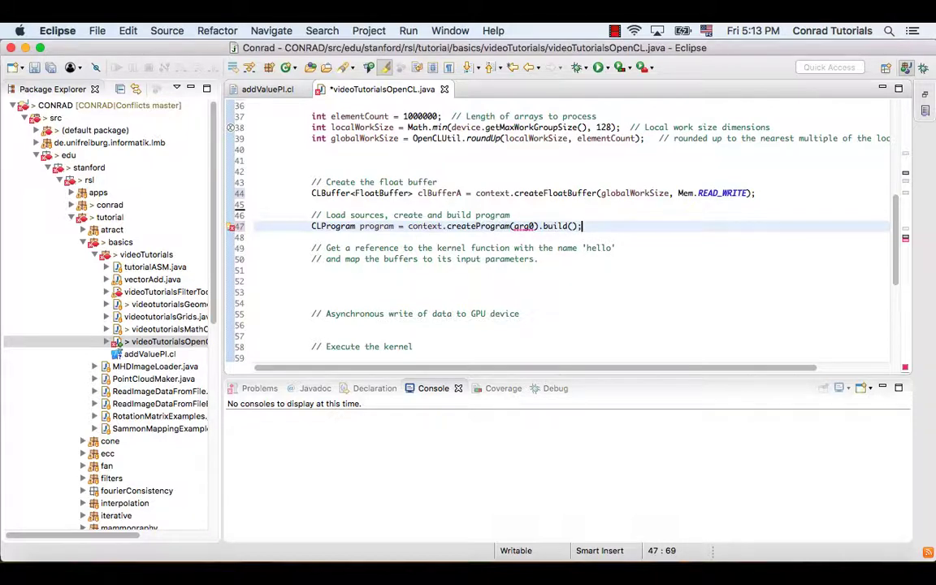
Step: Pass 'videoTutorialsOpenCL.class.getResourceAsStream("addValuePI.cl")' as the createProgram argument
click(526, 226)
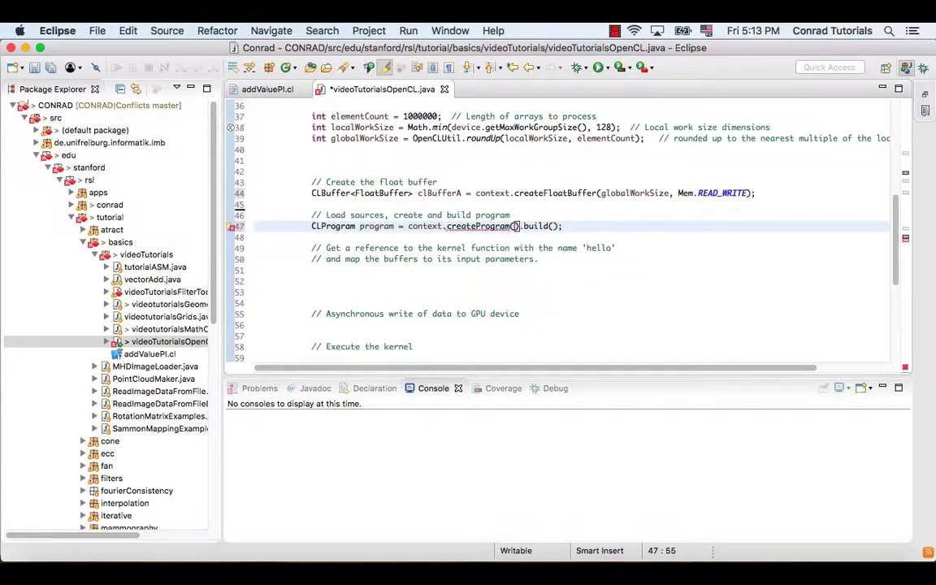
text(videoTutorials)
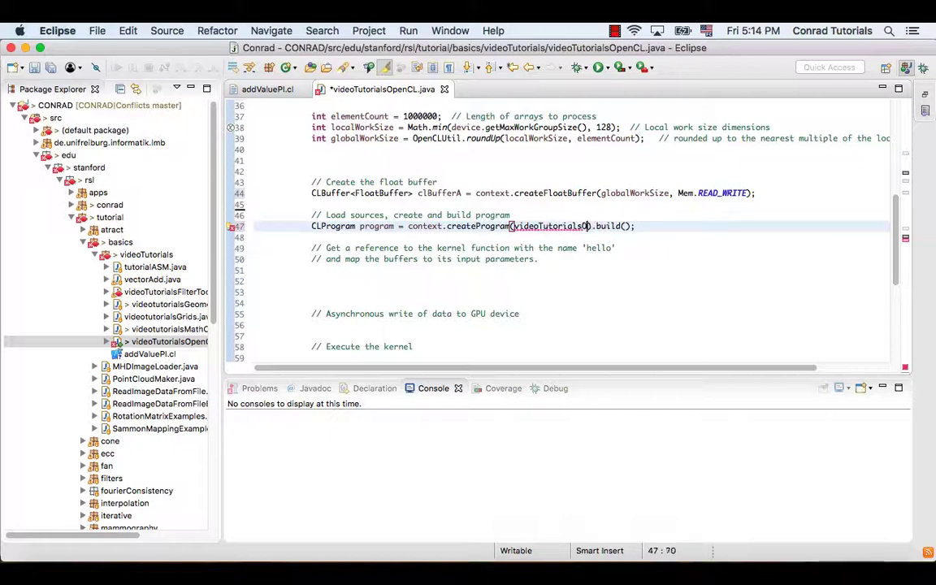
text(OpenCL)
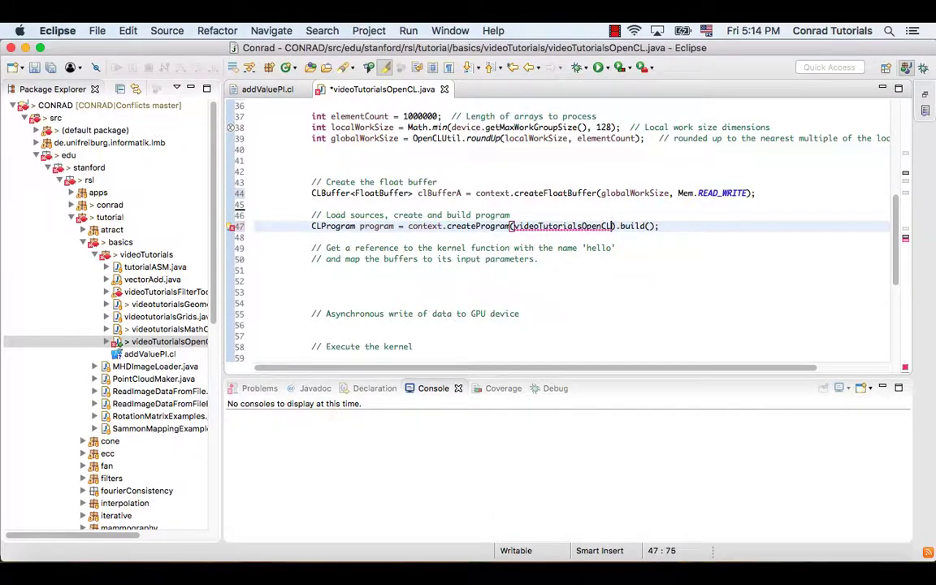
text(.class.)
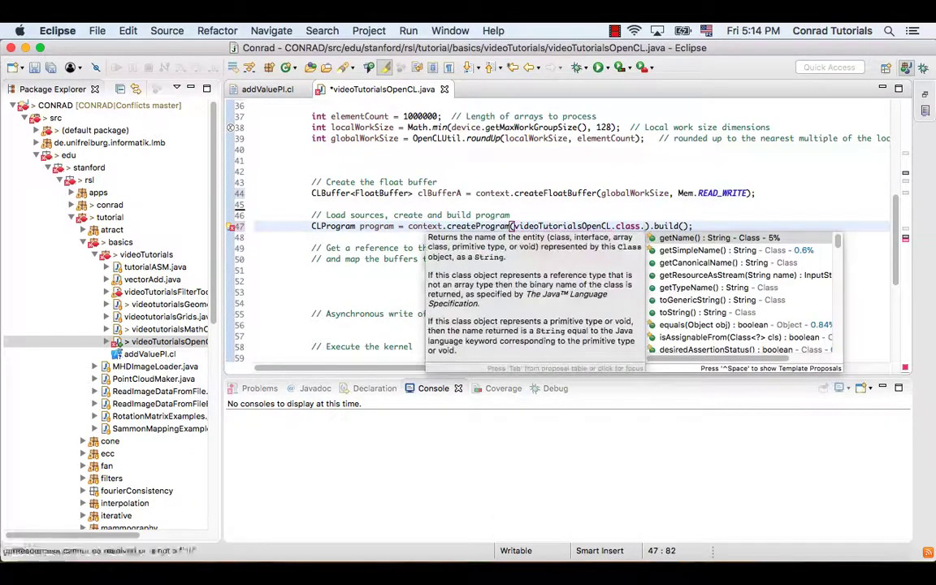
text(getResourceAs)
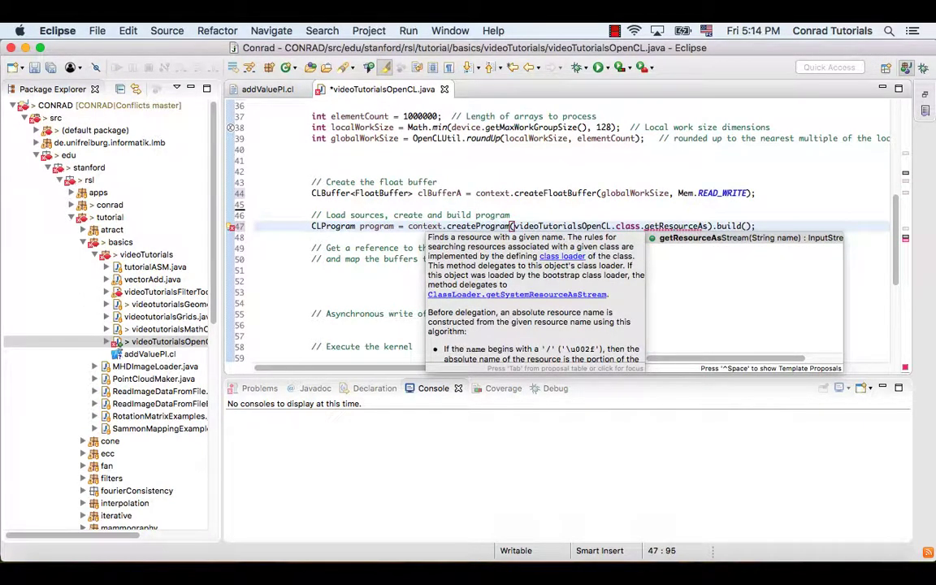
text(Stream("a)
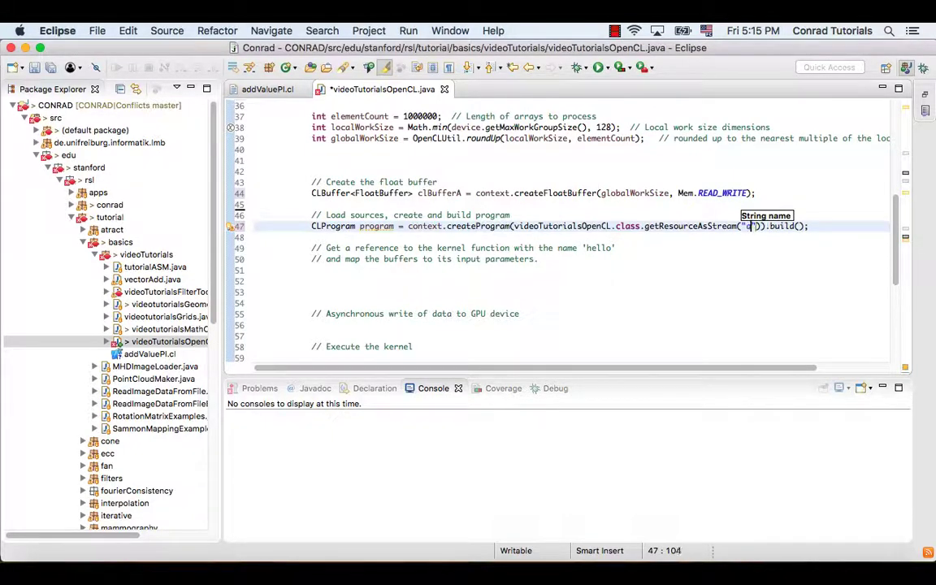
text(ddValuePI.cl)
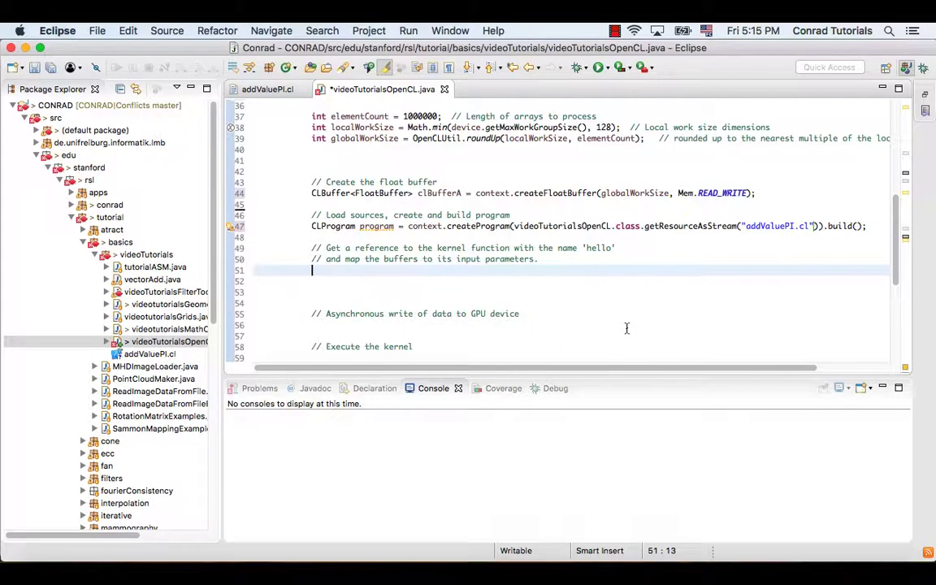
Step: Write 'CLKernel kernel = program.createCLKernel("addValuePI");' on line 51
text(CLK)
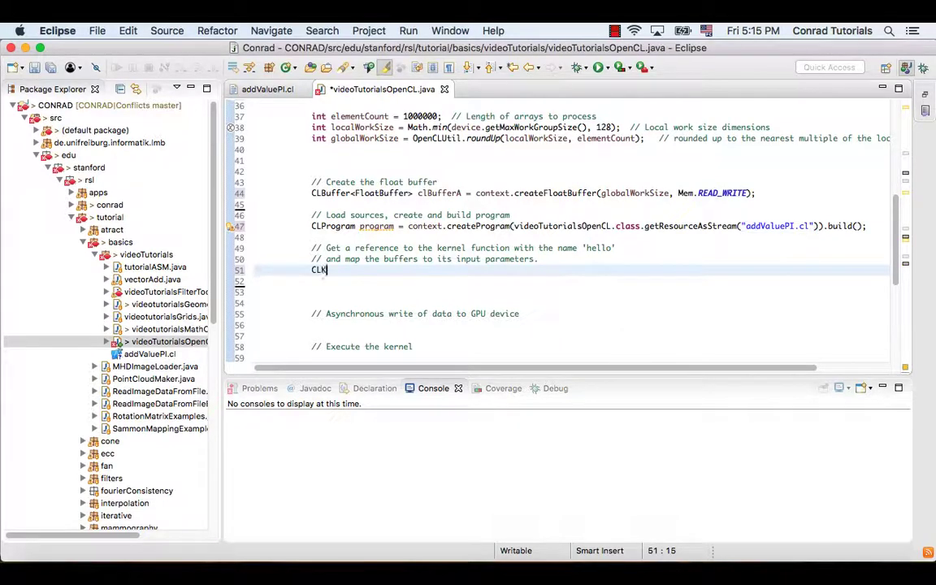
text(ernel k)
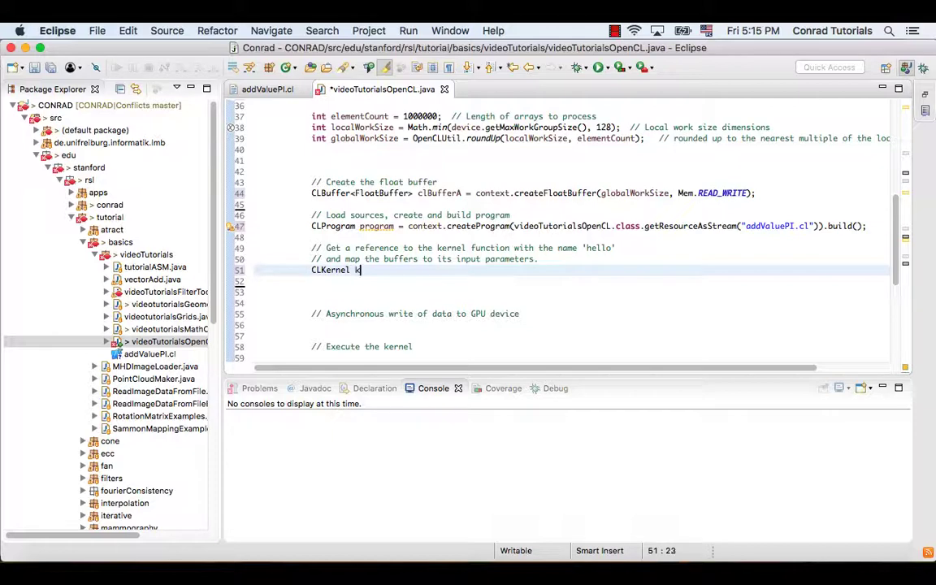
text(ernel)
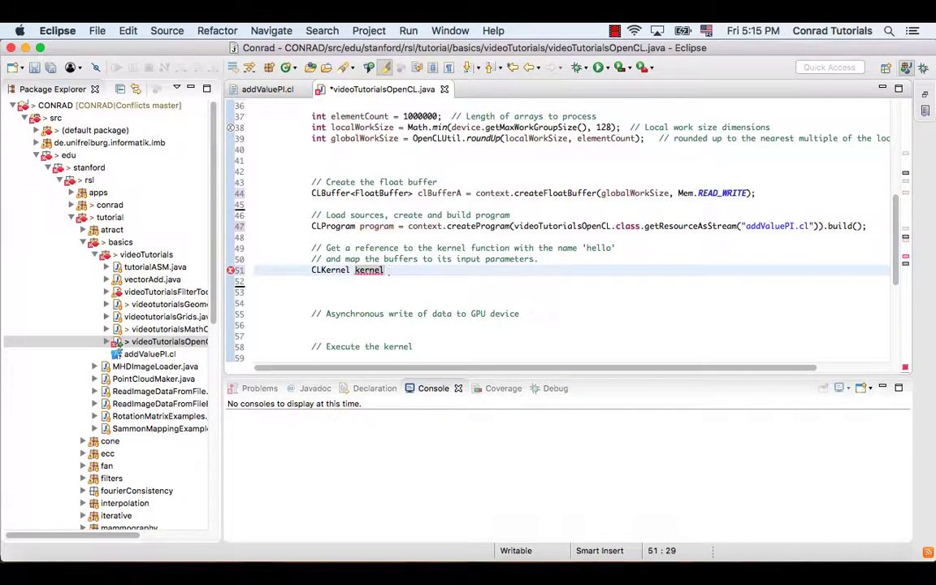
text(= program.createCLK)
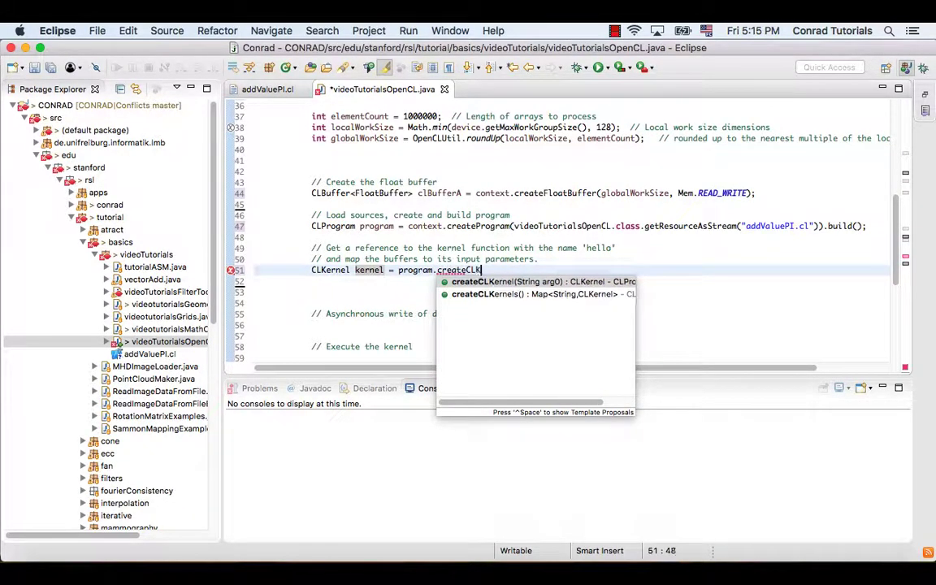
click(541, 281)
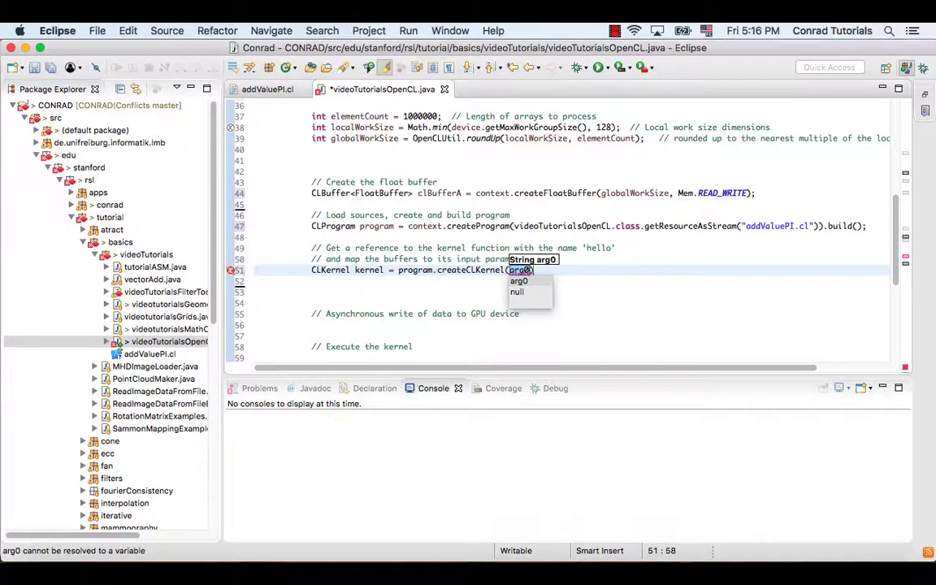
text("addValuePI)
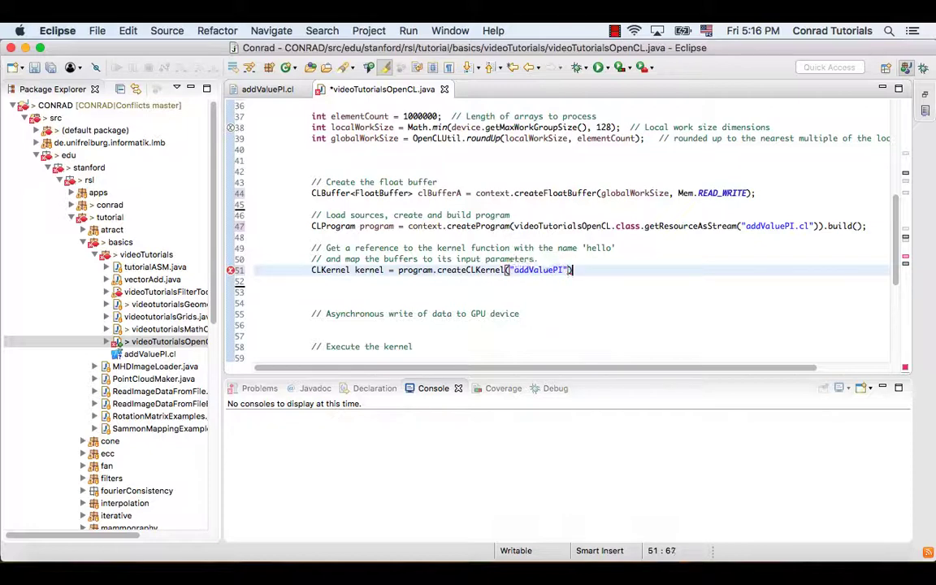
text(;)
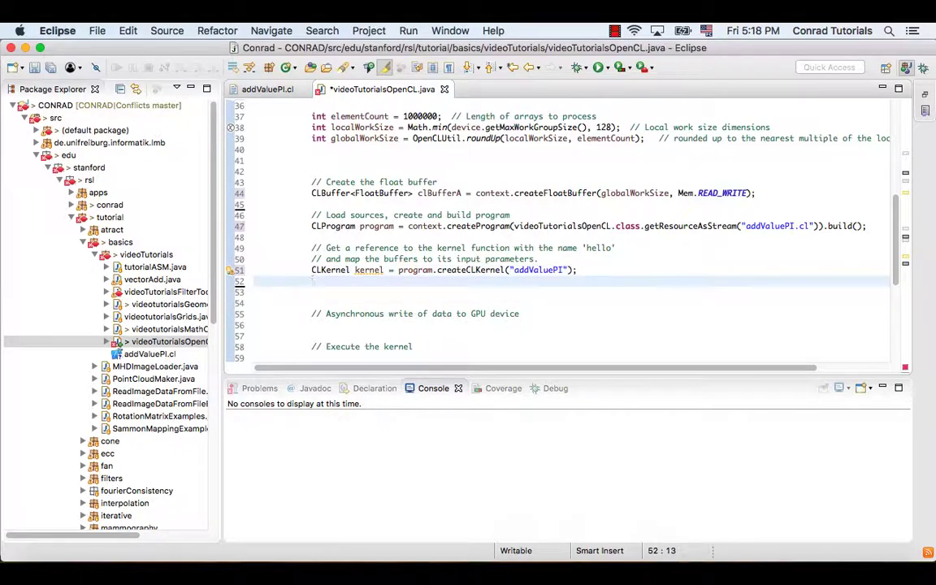
Step: Write 'kernel.putArgs(clBufferA).putArg(elementCount);' on line 52
text(k)
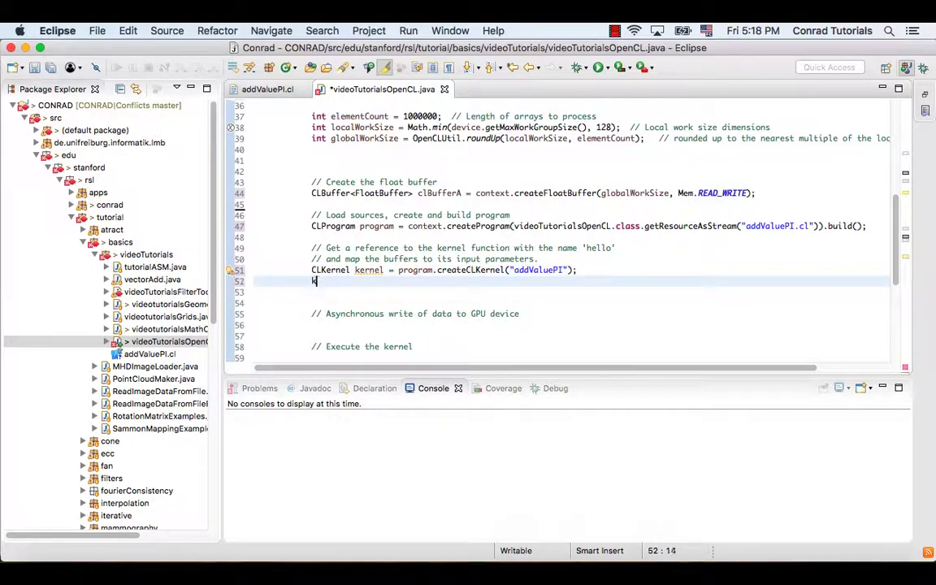
text(ernel.)
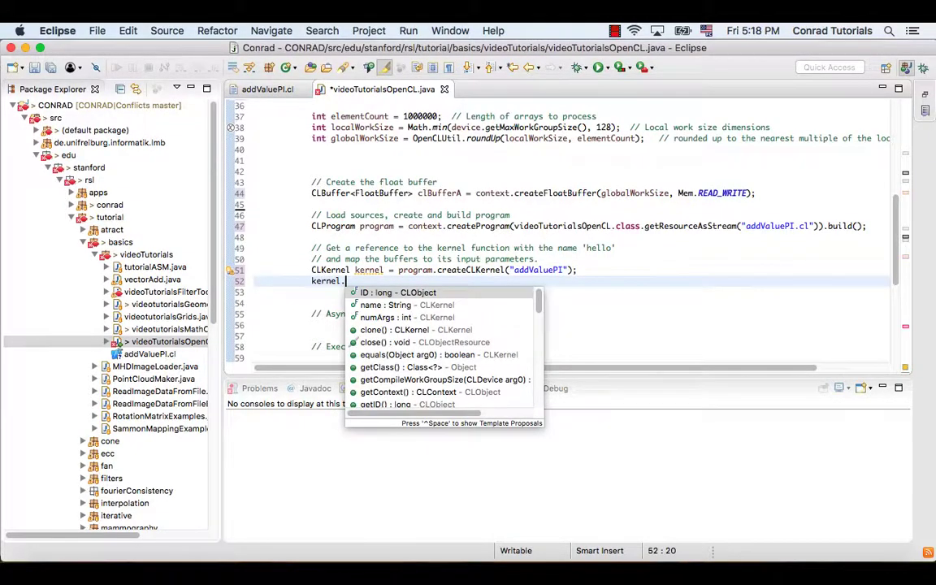
text(putArgs(arg0)
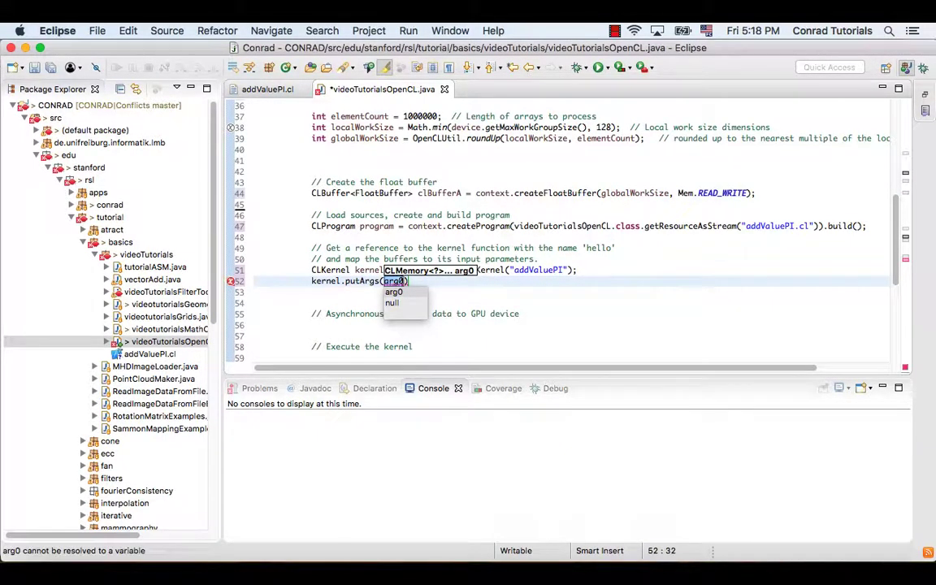
text(clBufferA)
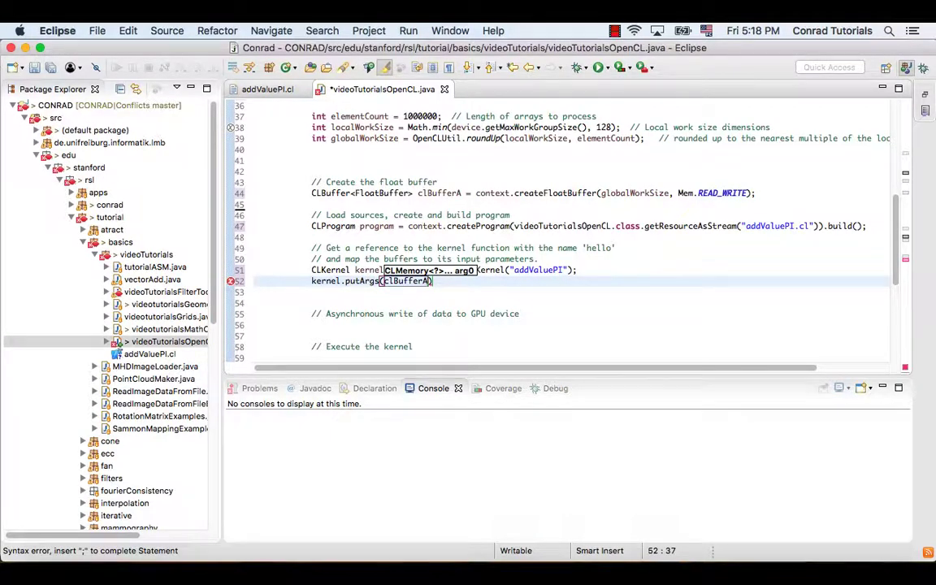
text(.)
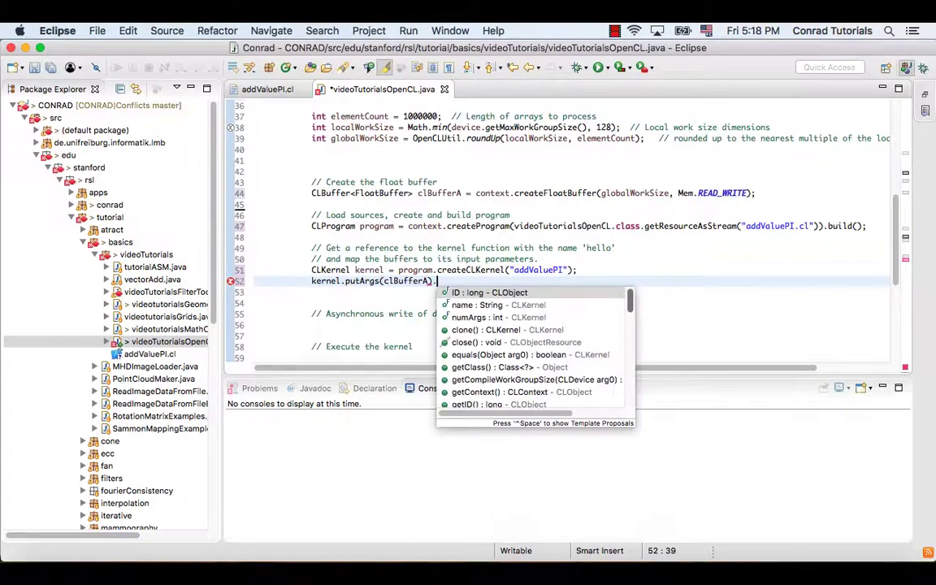
text(putArg(arg0)
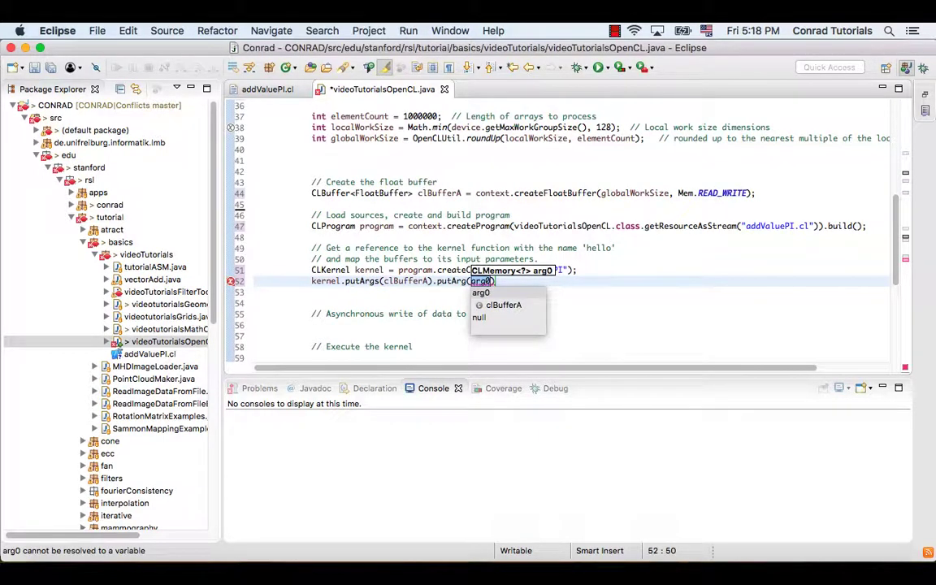
text(elementCount)
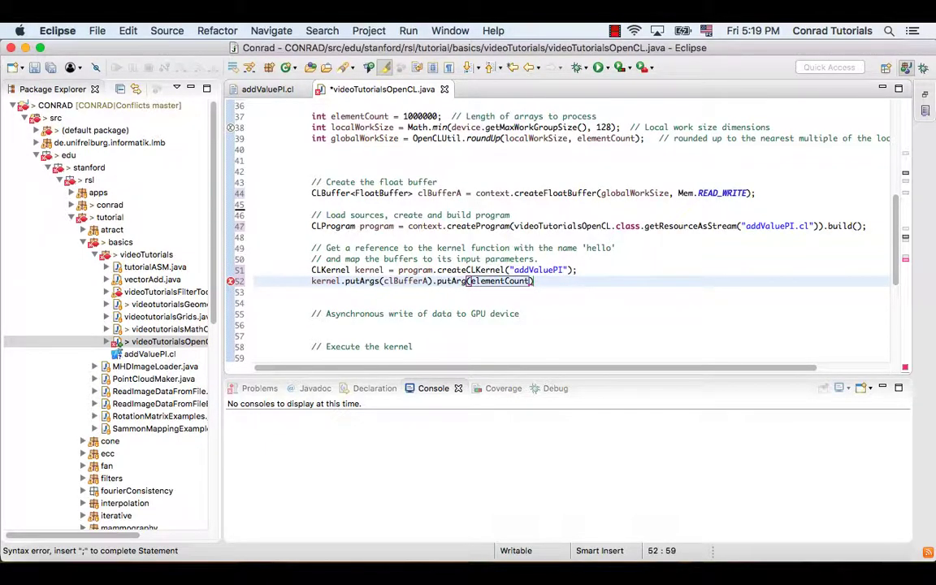
text(;)
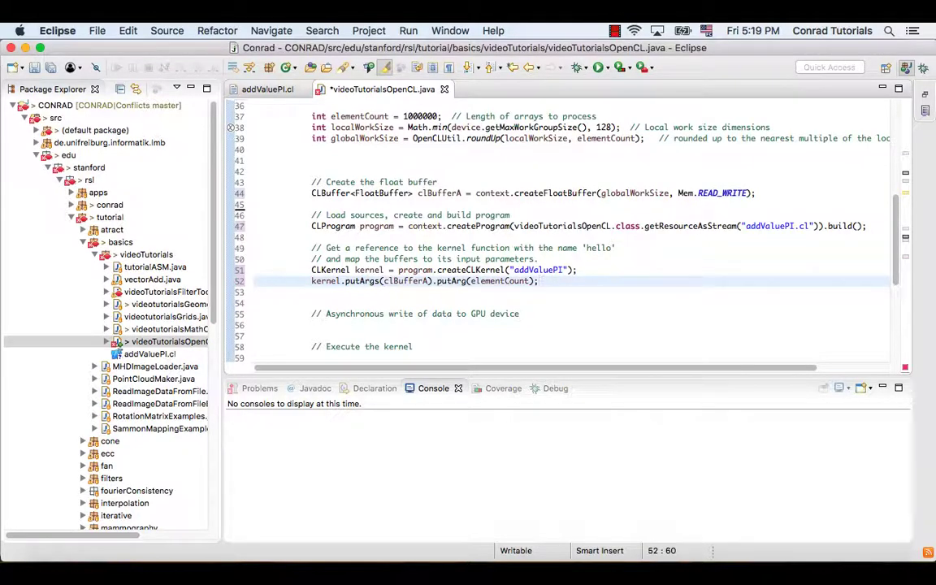
scroll(down, 3)
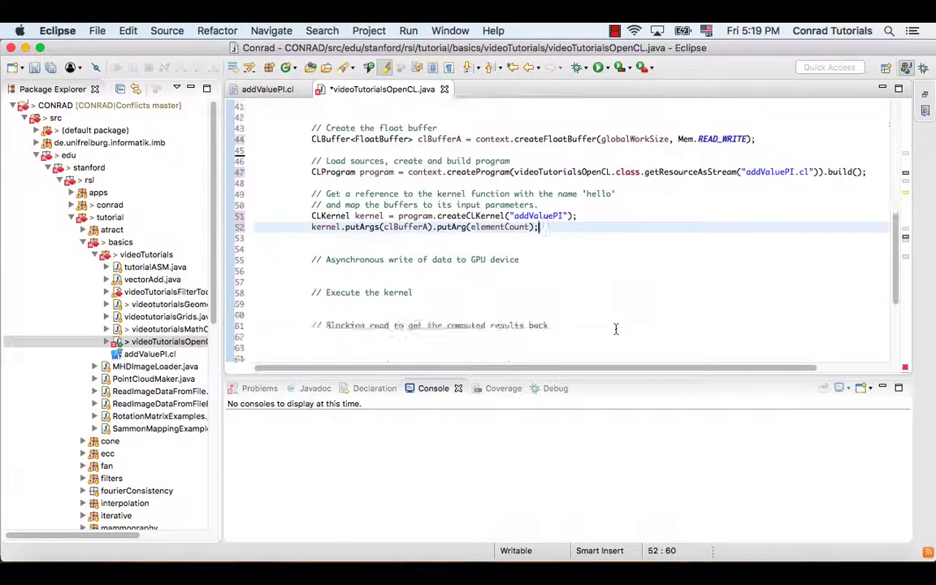
Step: Add queue.putWriteBuffer(clBufferA, false); below the asynchronous write comment
scroll(down, 3)
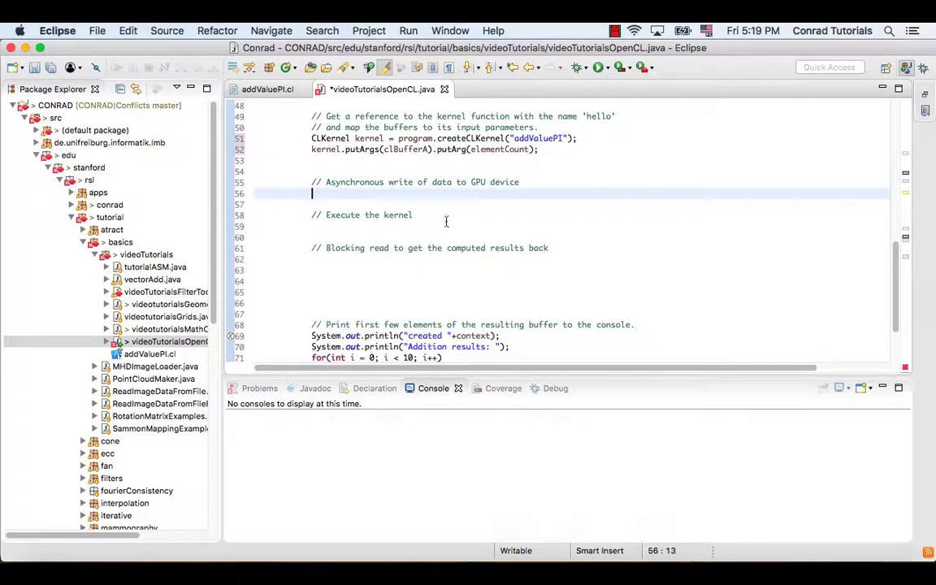
mouse_move(588, 239)
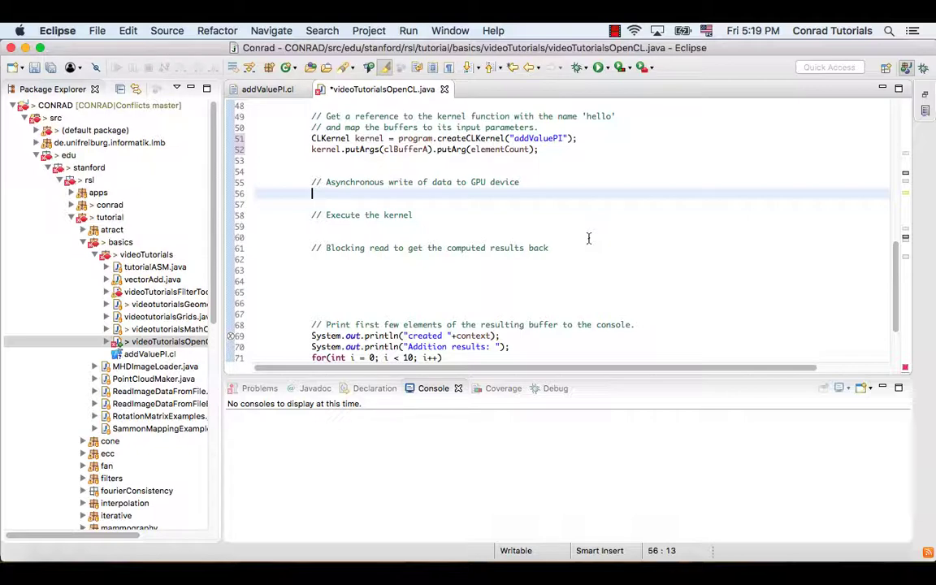
text(queue.pu)
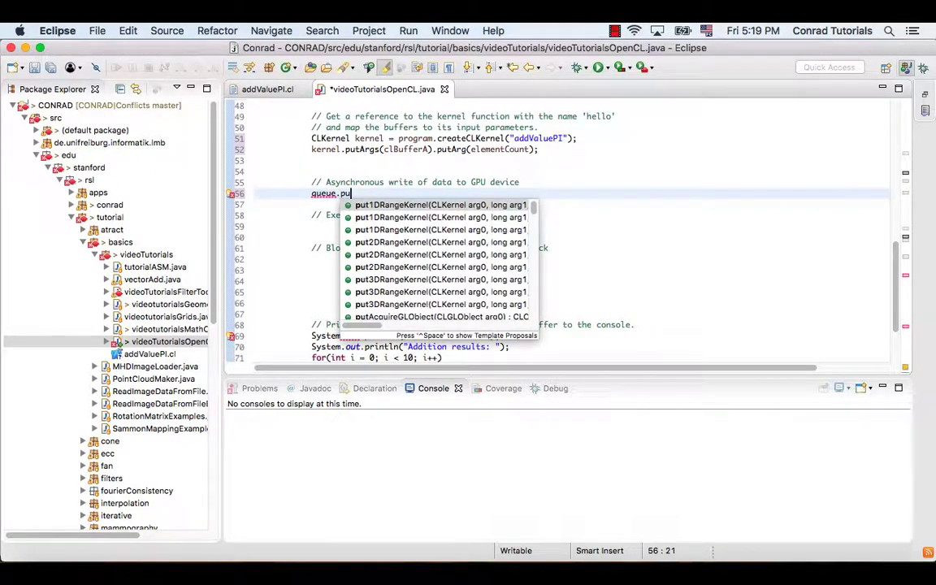
text(tWriteBuffer(arg0, arg1)
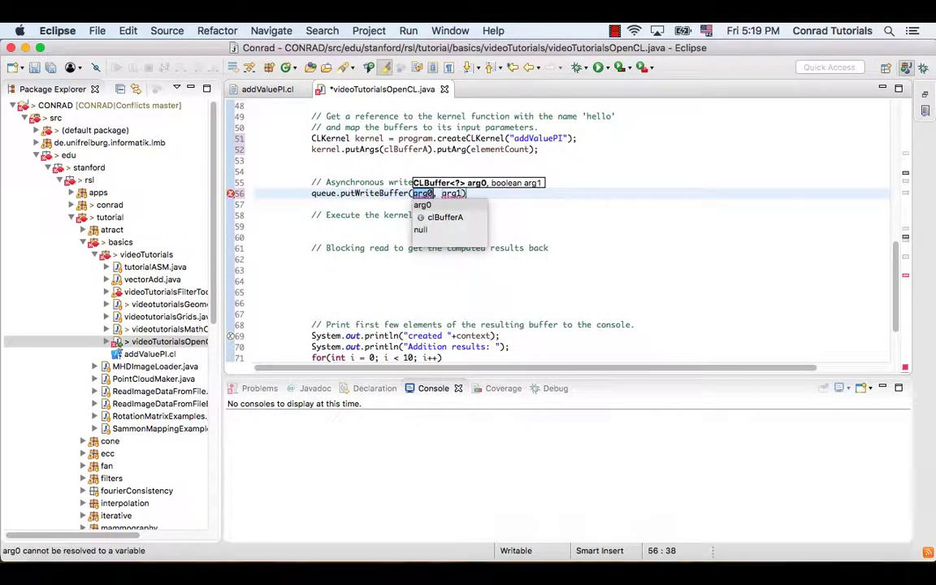
text(clBufferA)
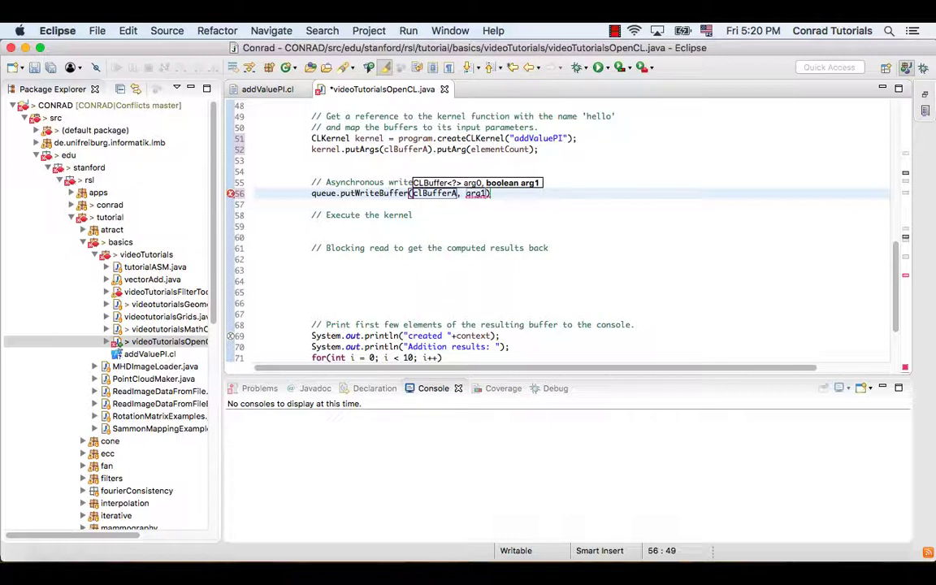
key(Backspace)
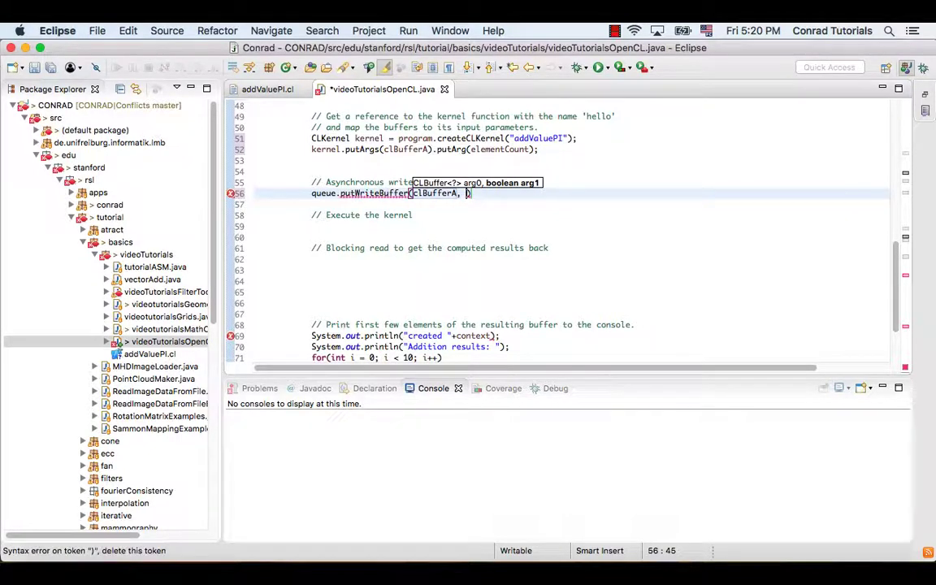
text(false)
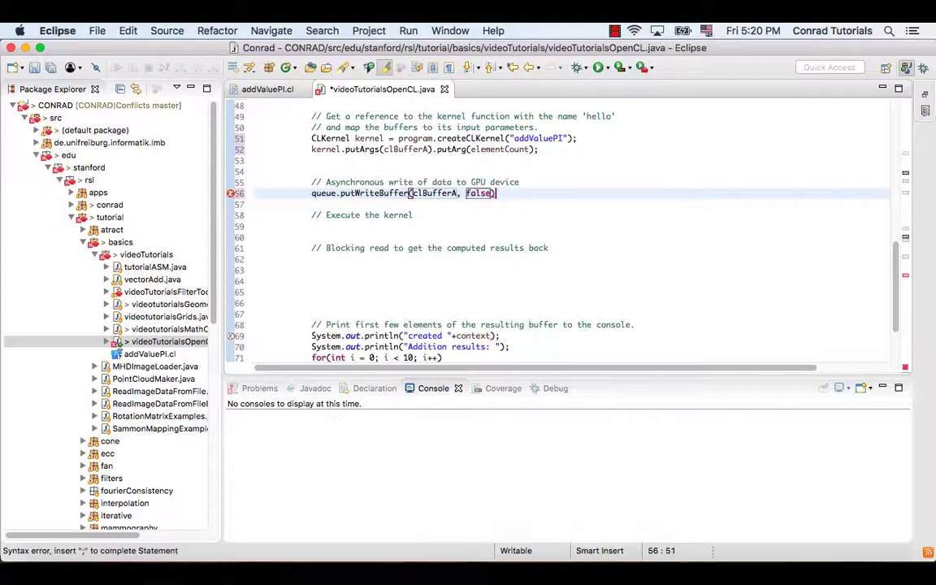
text(;)
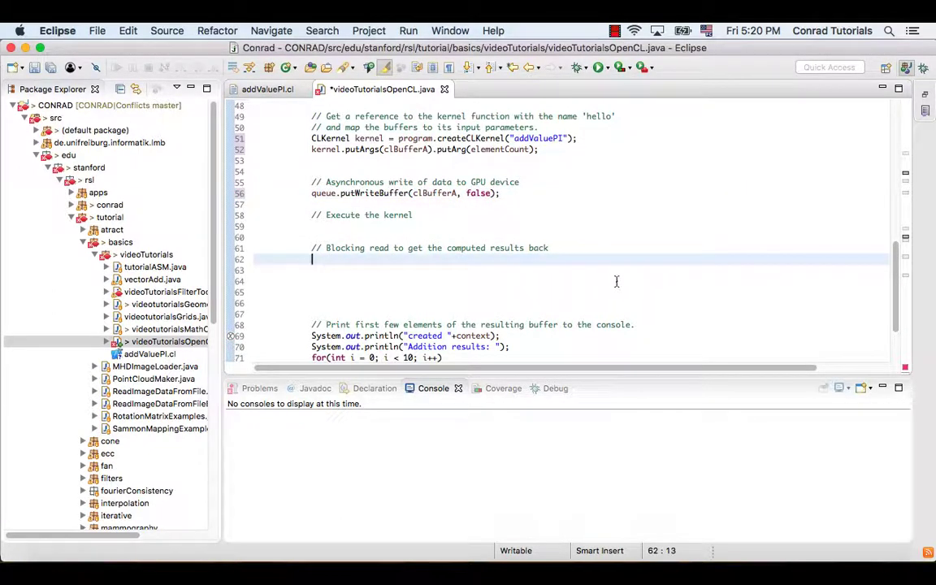
Step: Add queue.putReadBuffer(clBufferA, true); below the blocking read comment
text(queue.putRead)
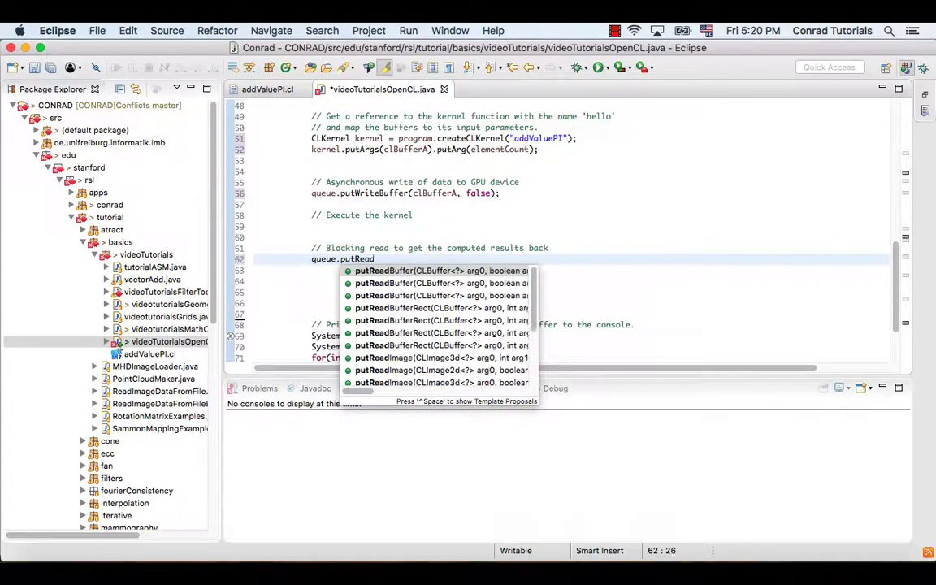
click(442, 270)
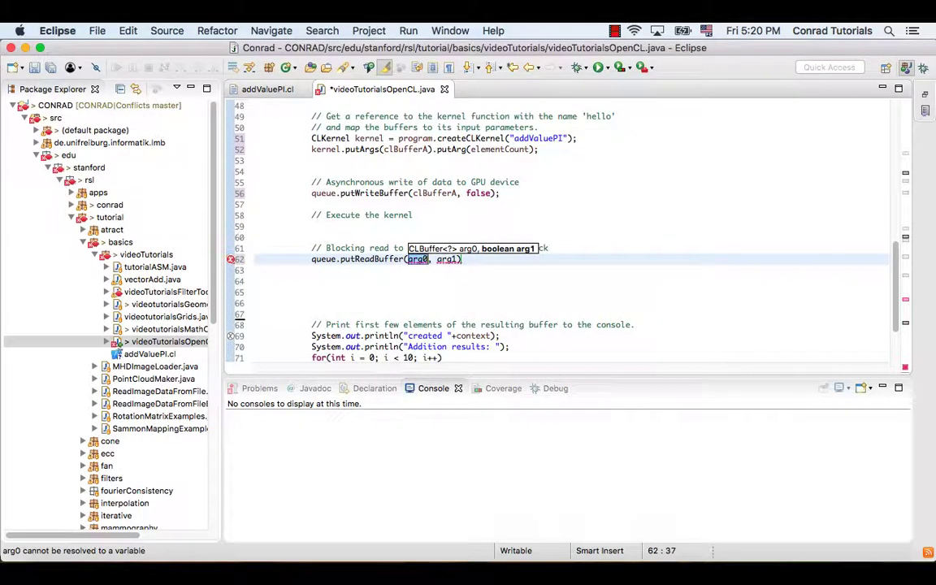
text(clBufferA)
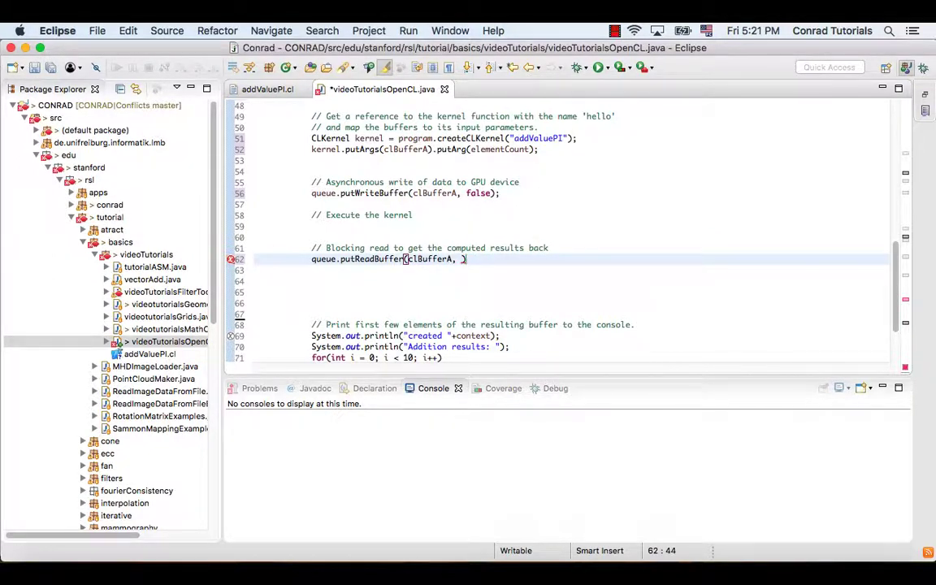
text(true)
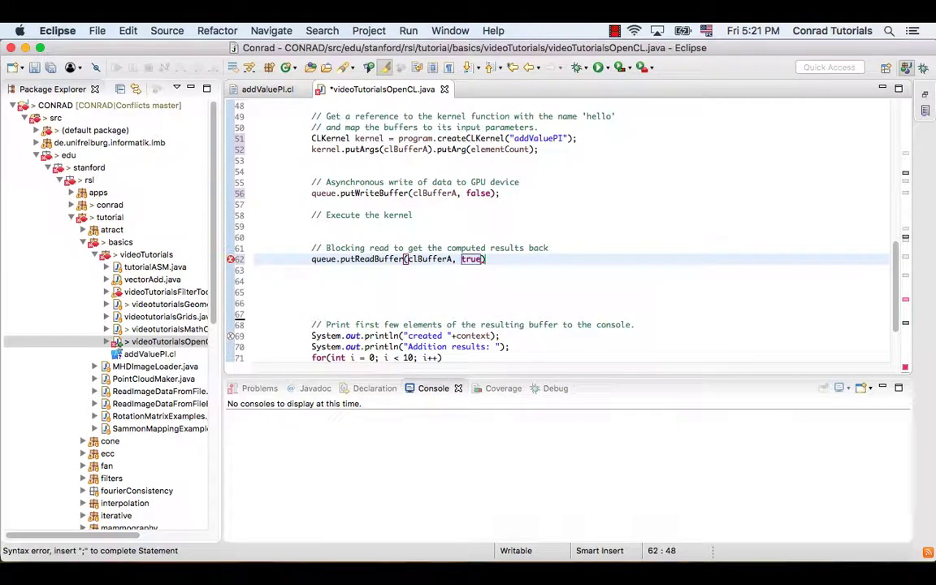
text(;)
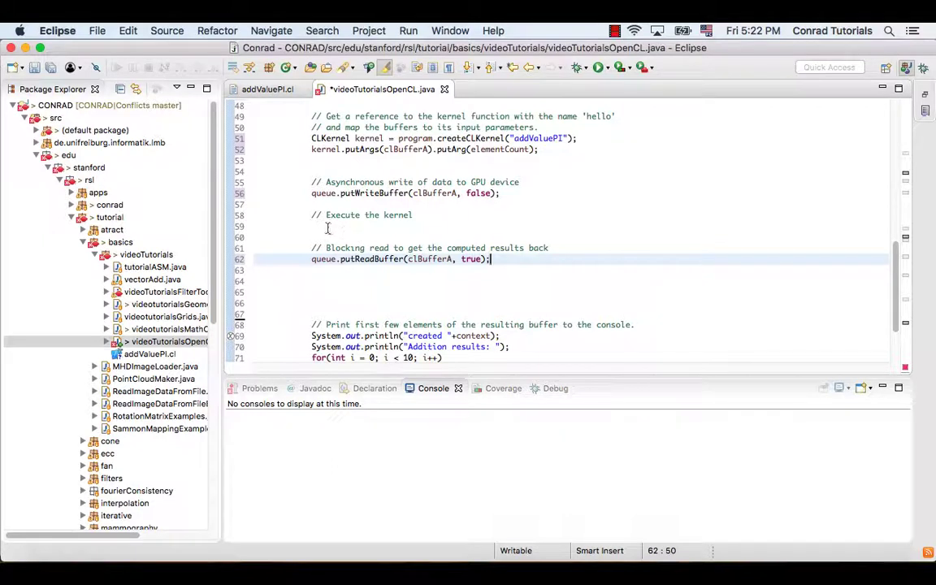
click(325, 227)
text(queue.)
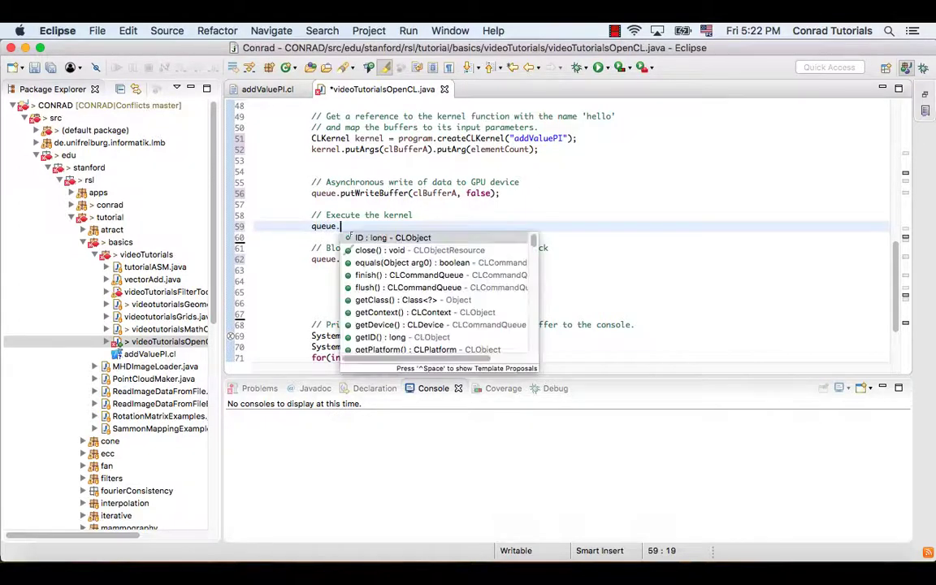
Step: Complete the kernel call as queue.put1DRangeKernel(kernel, 0, globalWorkSize, localWorkSize);
text(put1DRangeKernel(kernel, arg1, arg2, arg3)
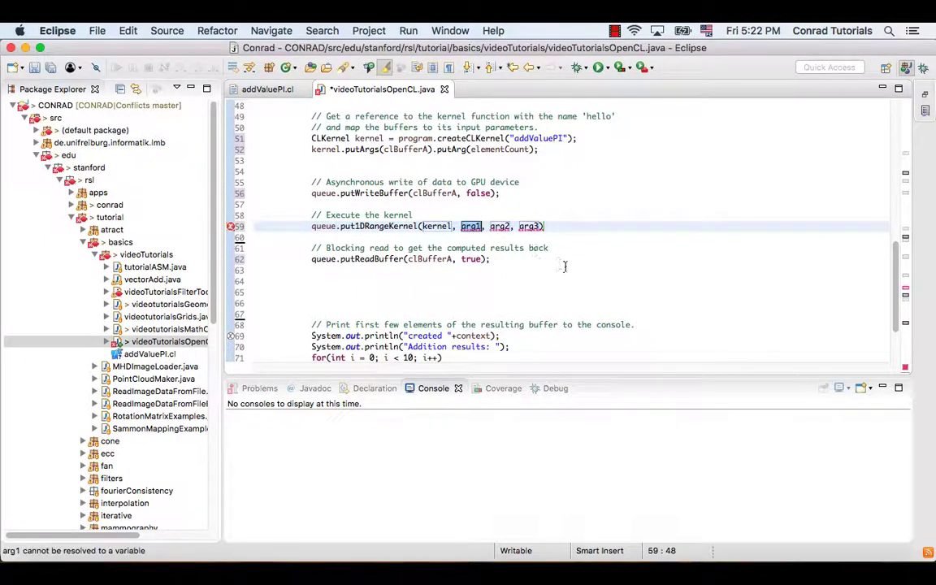
key(Backspace)
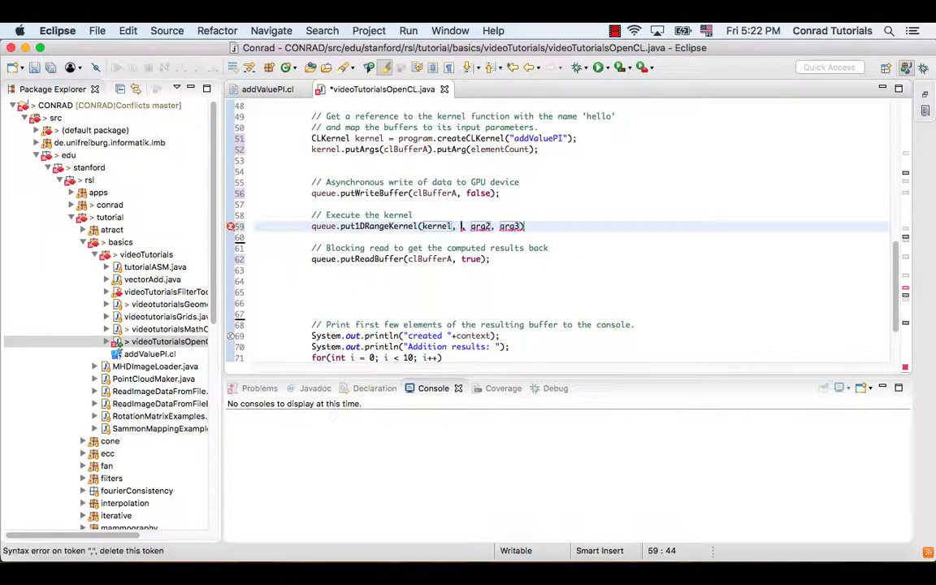
text(0)
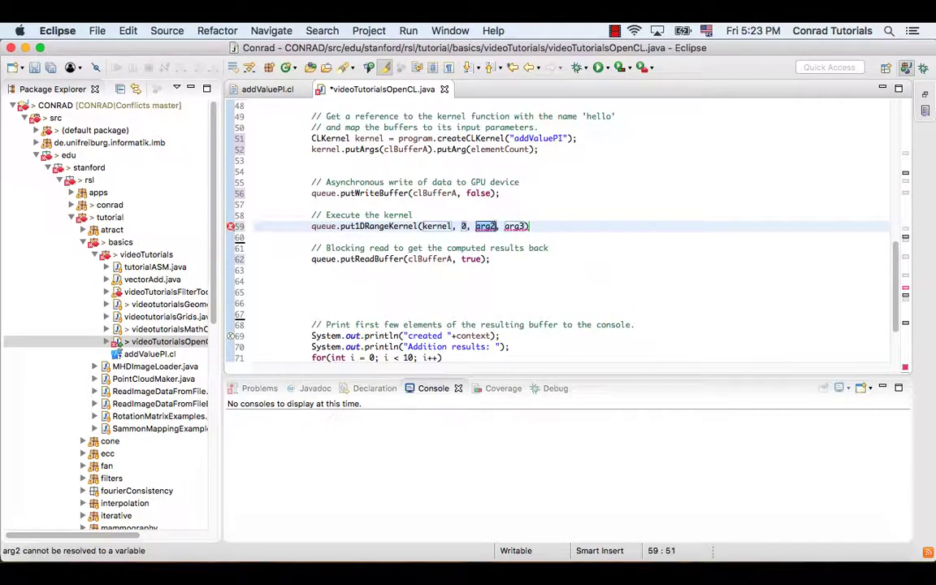
text(globalWorkSize)
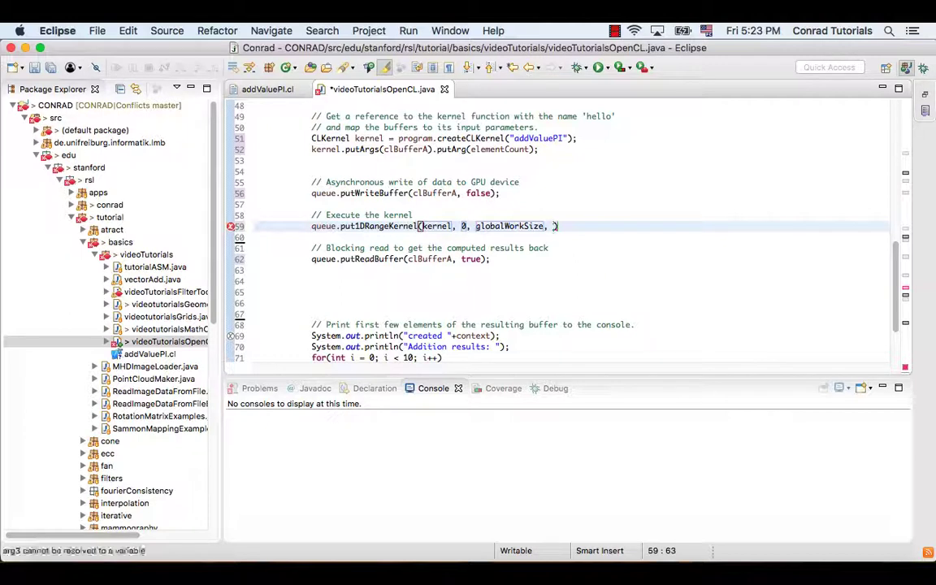
text(localWorkSiz)
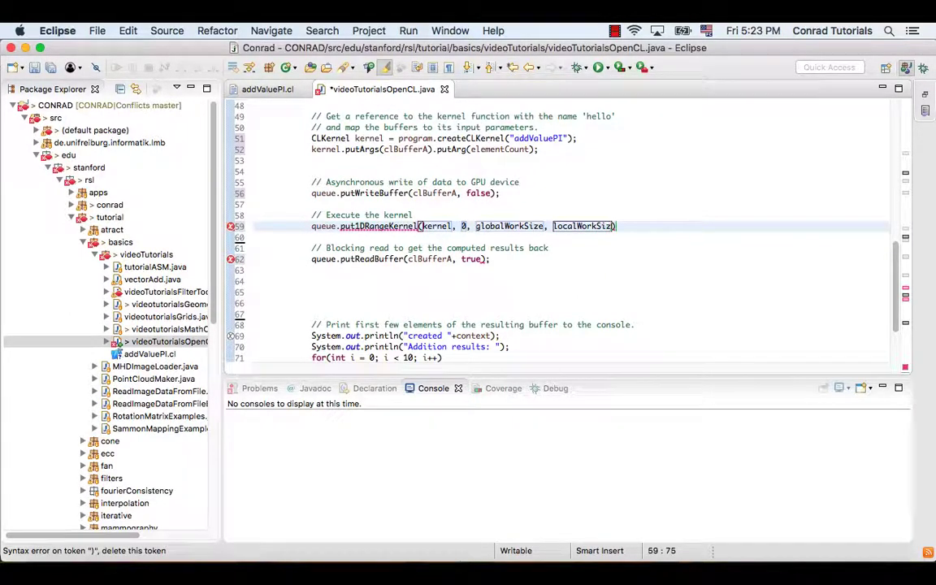
text(;)
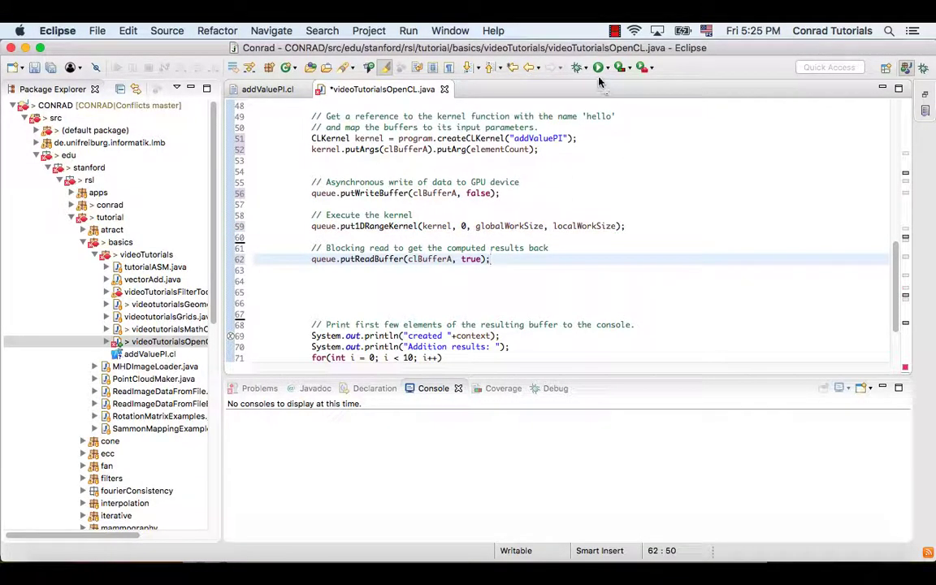
Step: Run the program with a default configuration on the CPU, then clear the console
click(577, 67)
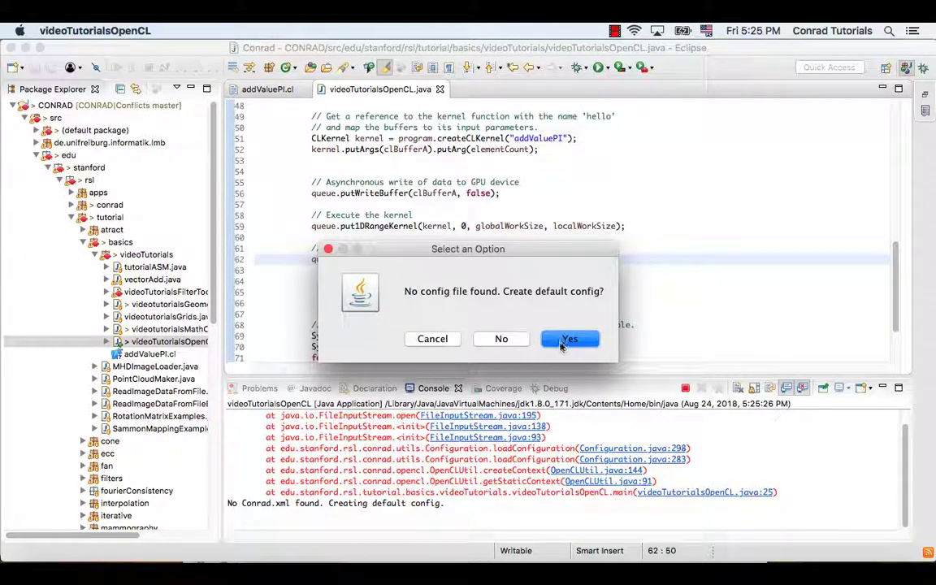
click(570, 339)
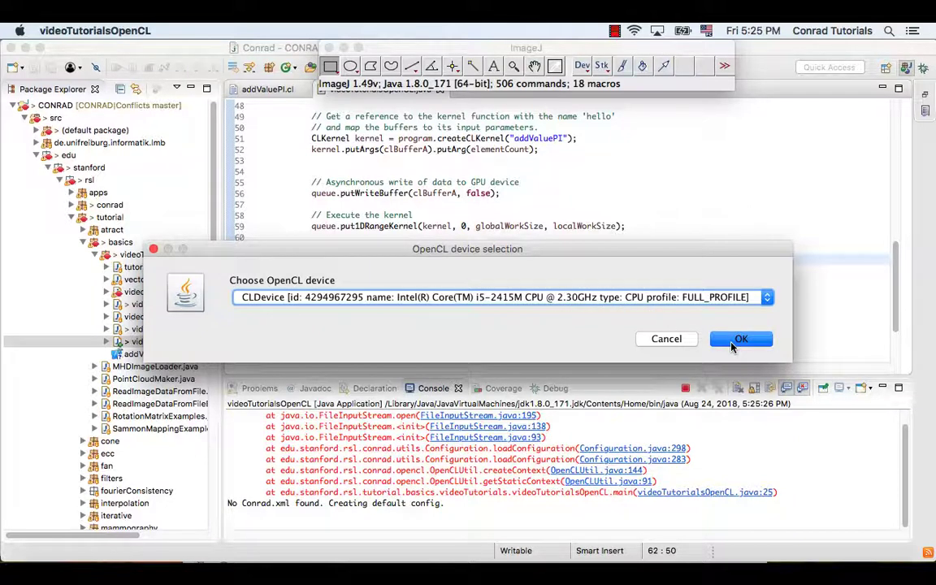
click(741, 339)
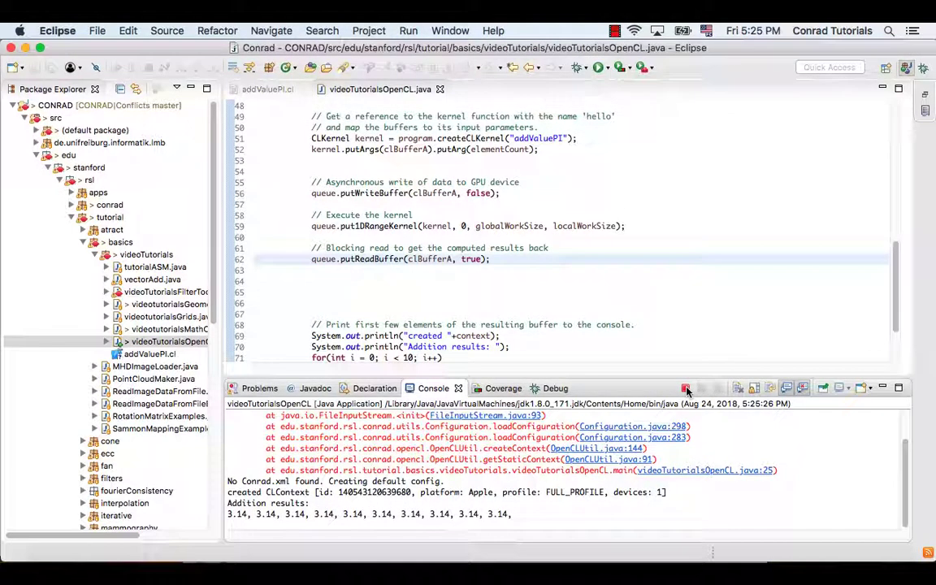
click(686, 387)
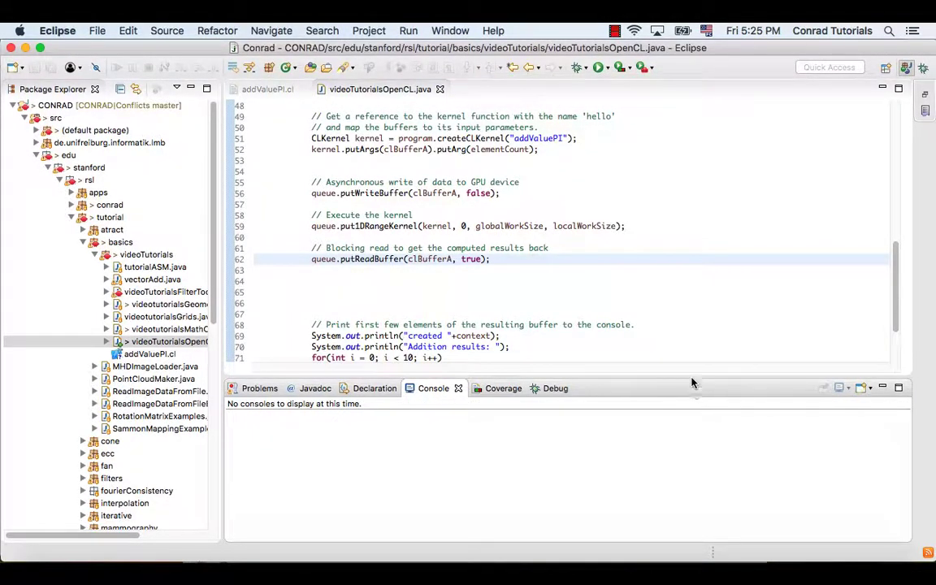